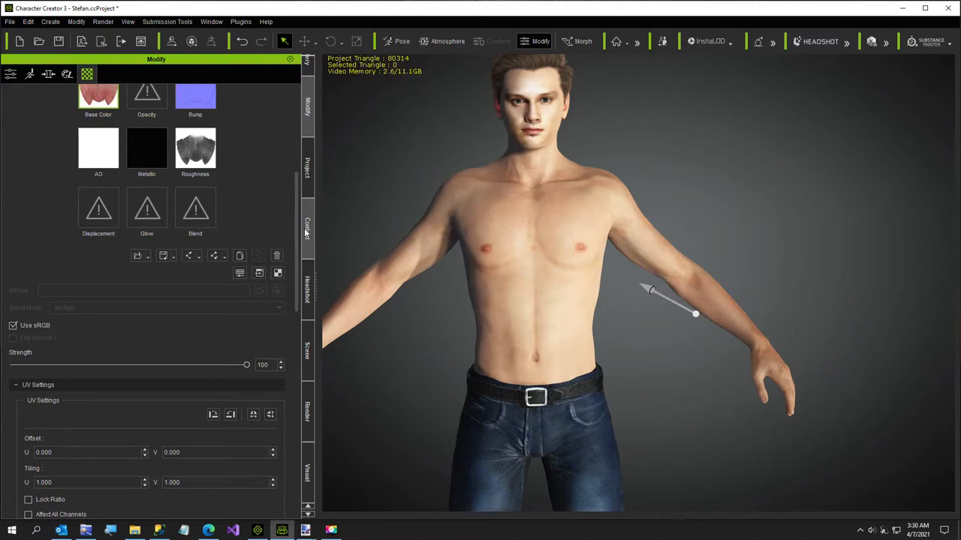
Put the plain T-shirt_Base on the character, fitted to body shape with the Default skin-weight preset
click(306, 228)
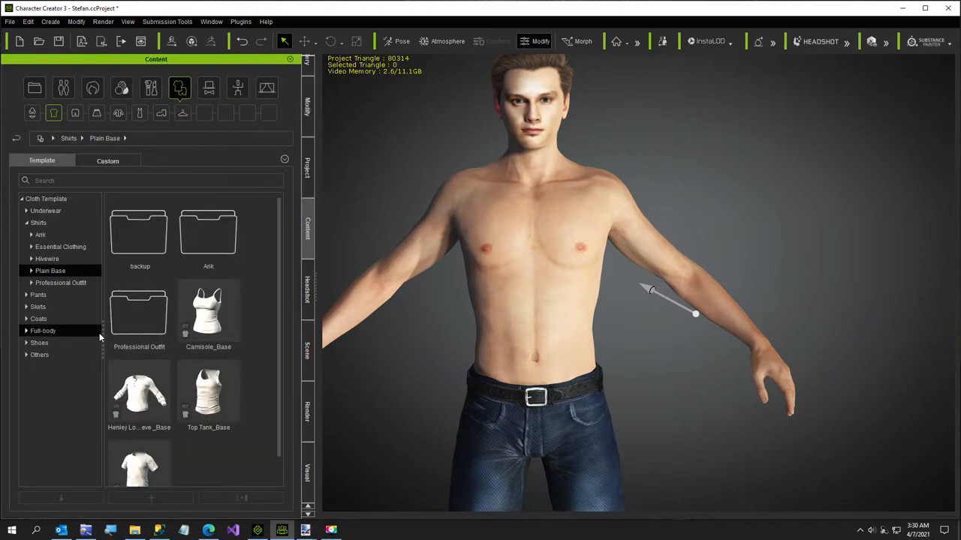
double_click(138, 462)
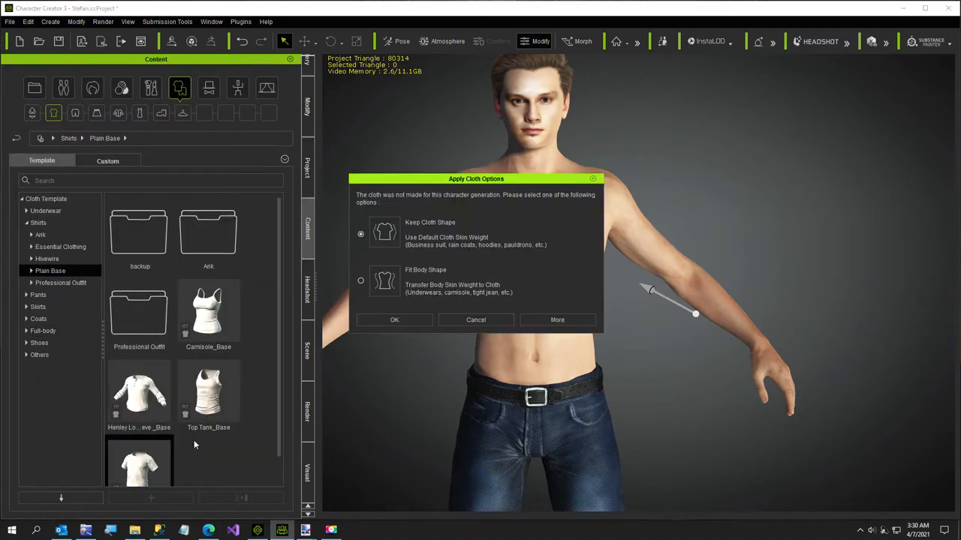
scroll(down, 3)
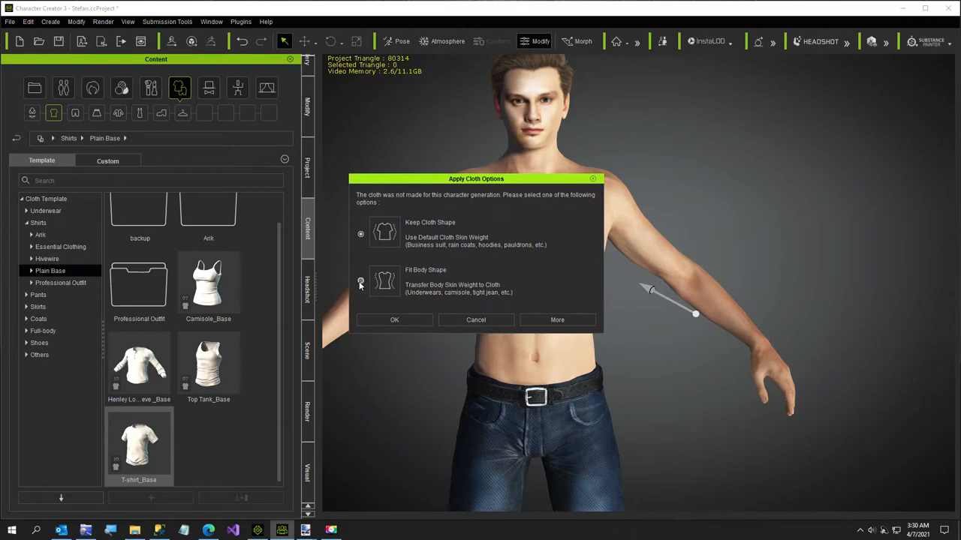
click(361, 281)
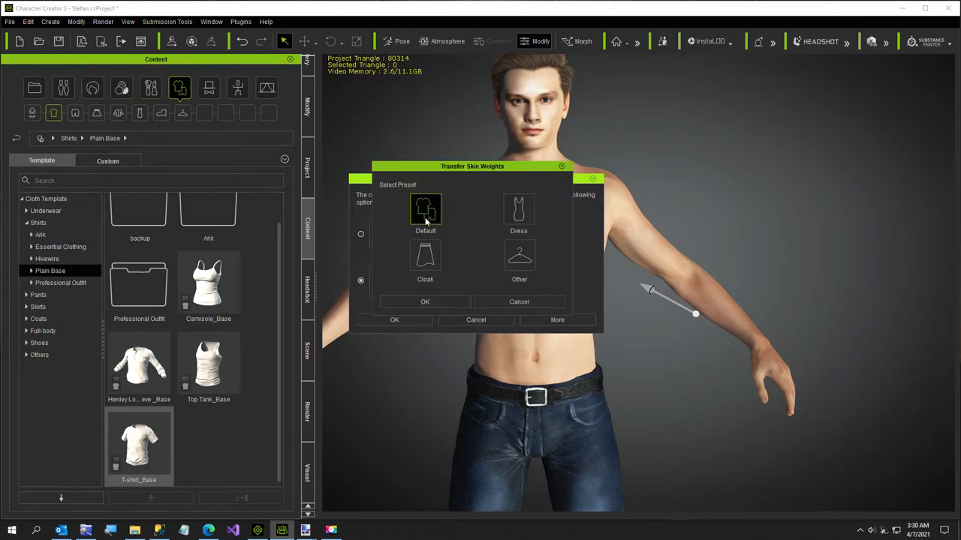
click(425, 300)
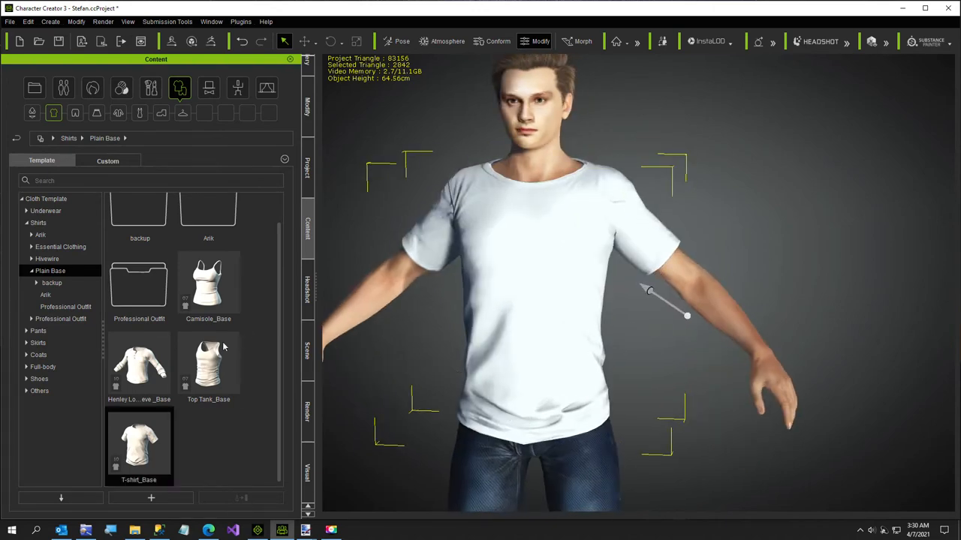
mouse_move(308, 108)
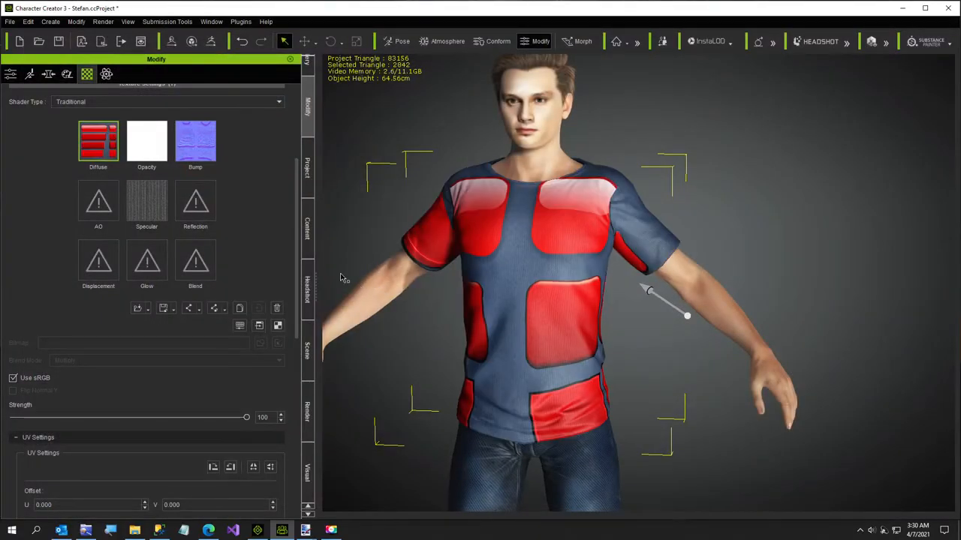
mouse_move(308, 283)
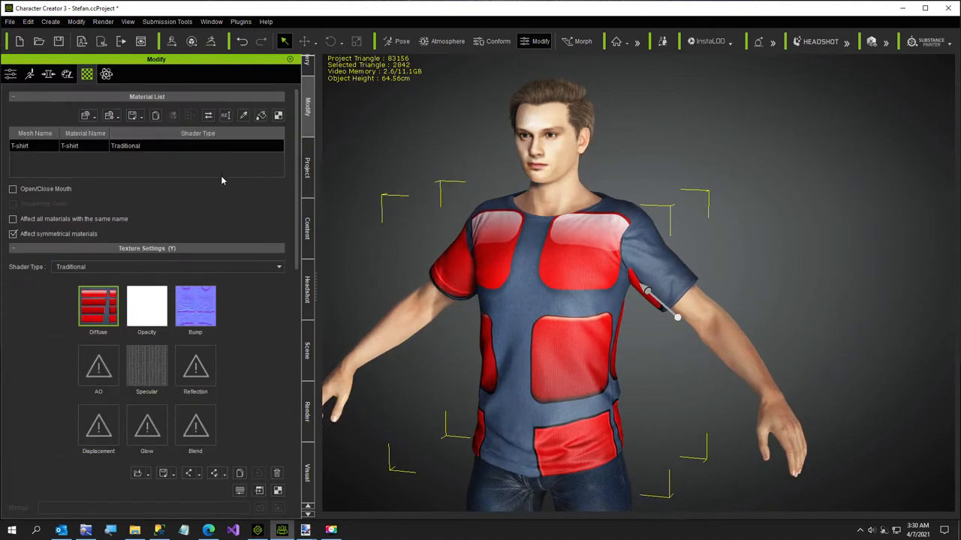
Lower the Diffuse texture's Brightness to about -22 so the grey-blue areas go near-black
click(97, 307)
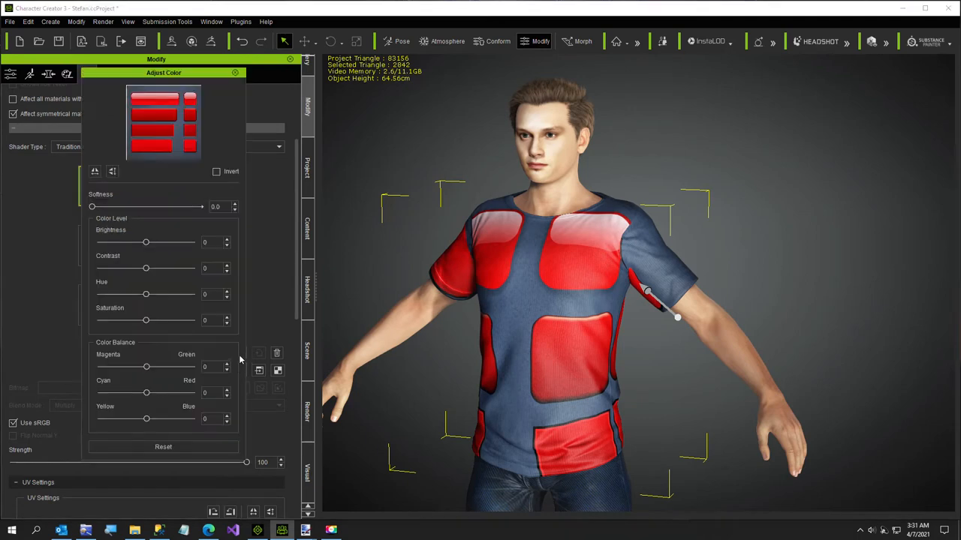
mouse_move(165, 287)
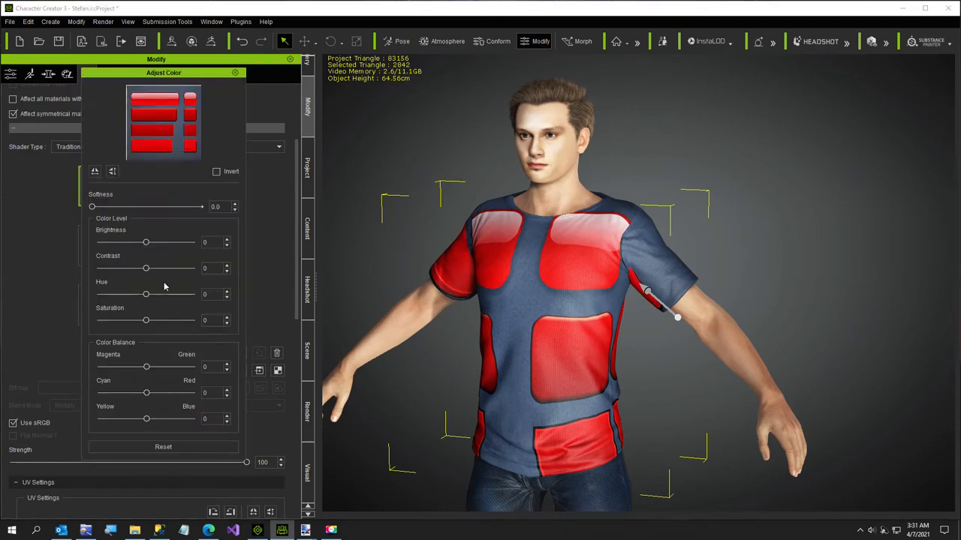
mouse_move(168, 271)
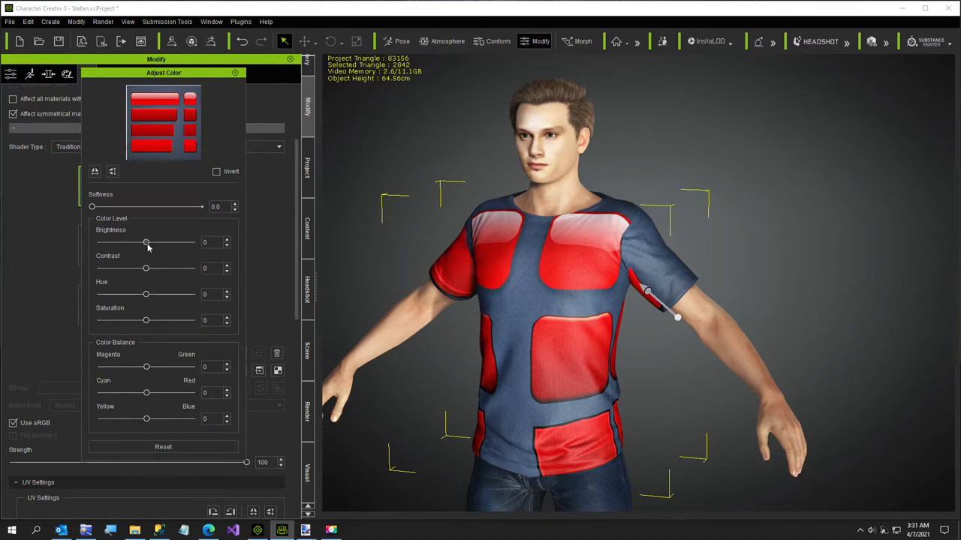
drag(147, 242, 135, 242)
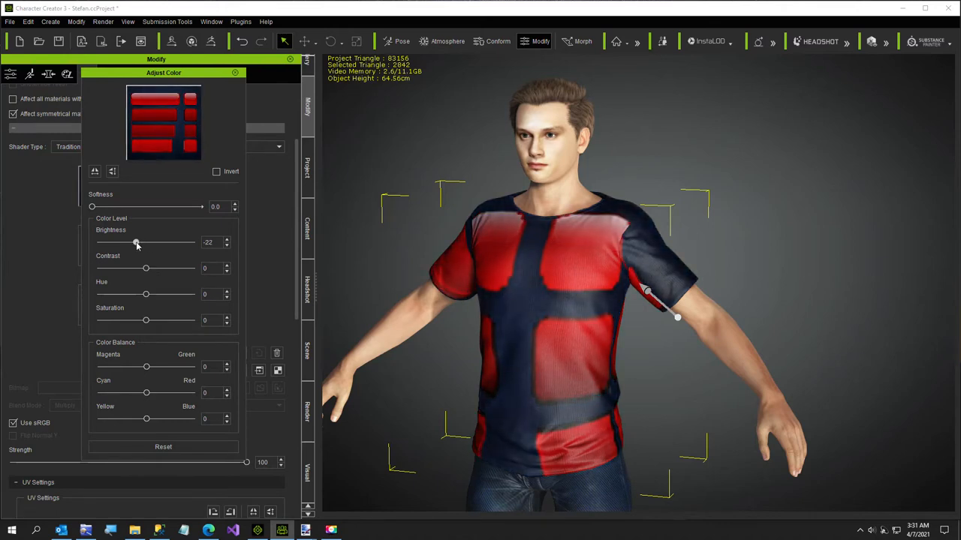
drag(136, 241, 136, 242)
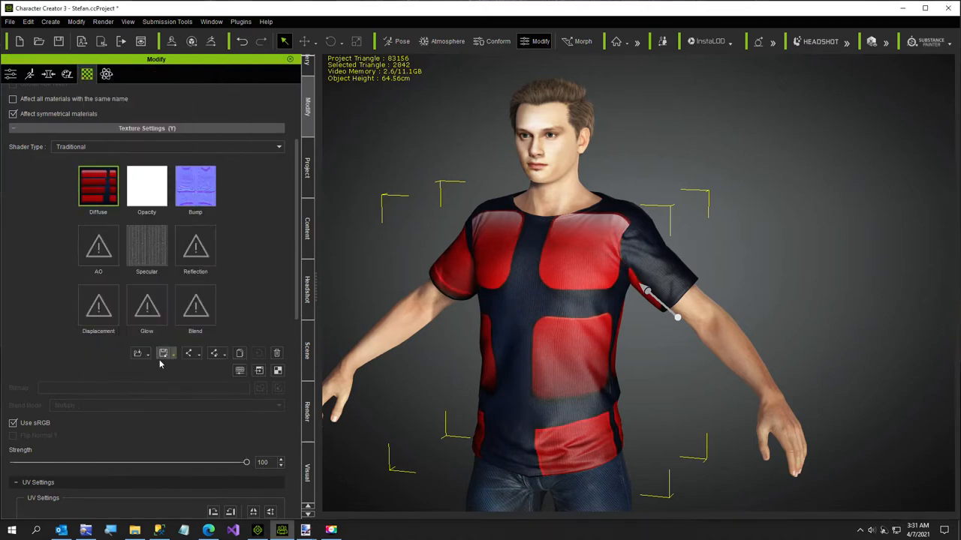
scroll(down, 3)
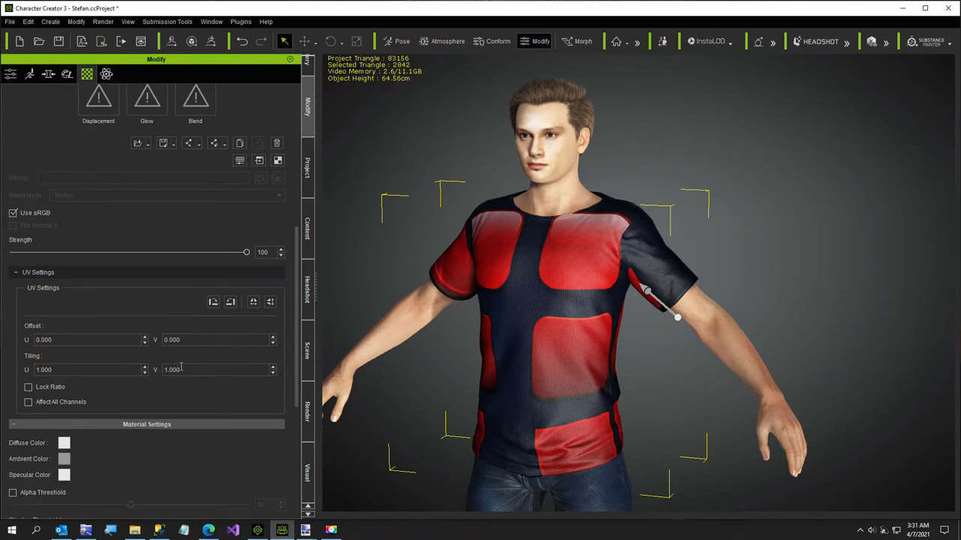
scroll(down, 3)
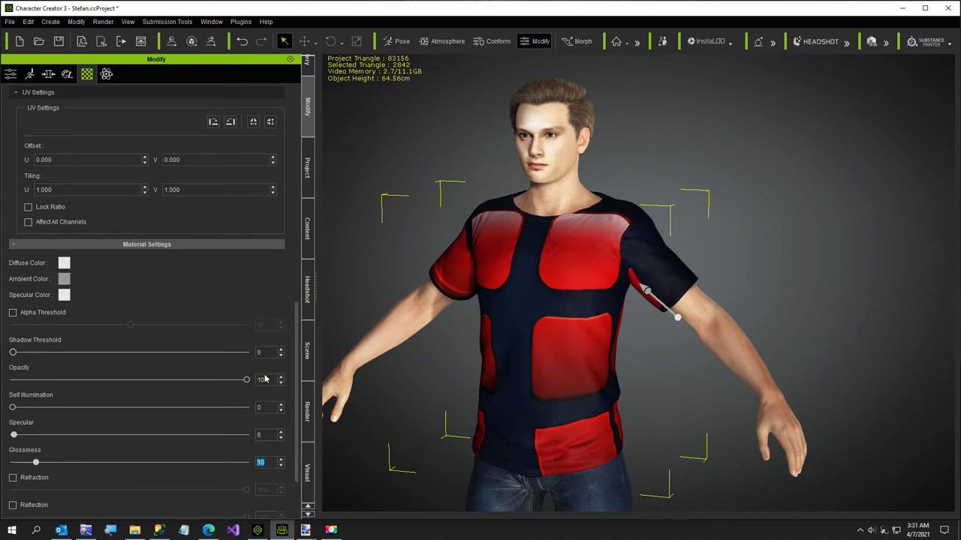
drag(36, 462, 69, 462)
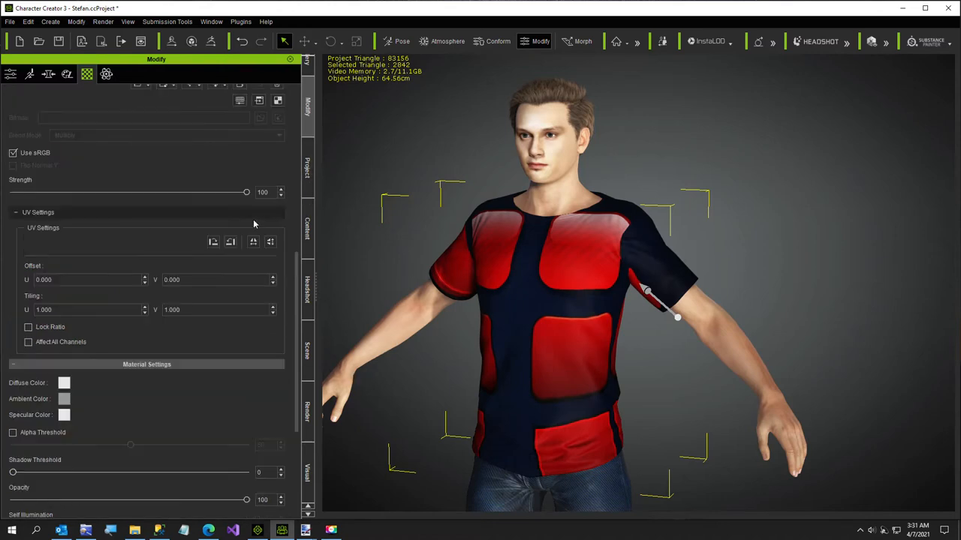
mouse_move(213, 242)
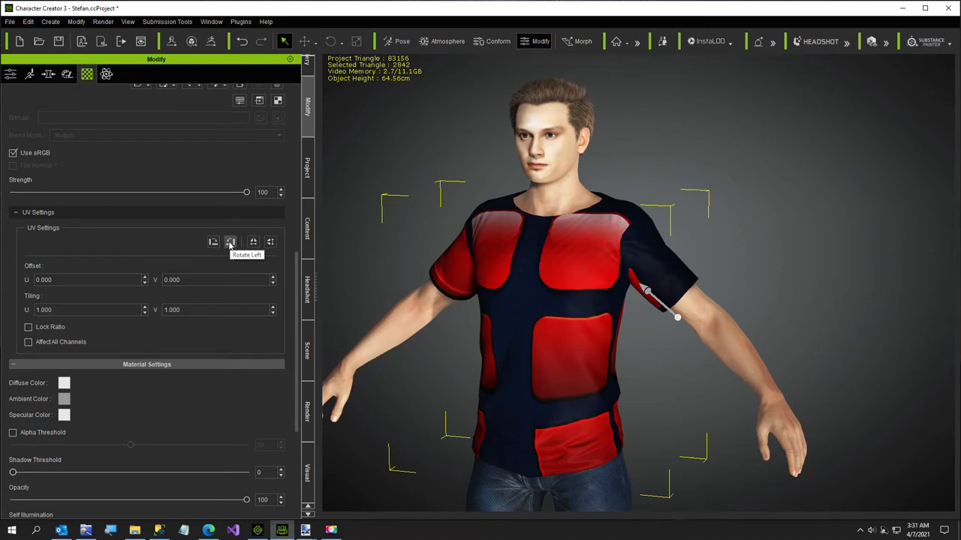
click(231, 242)
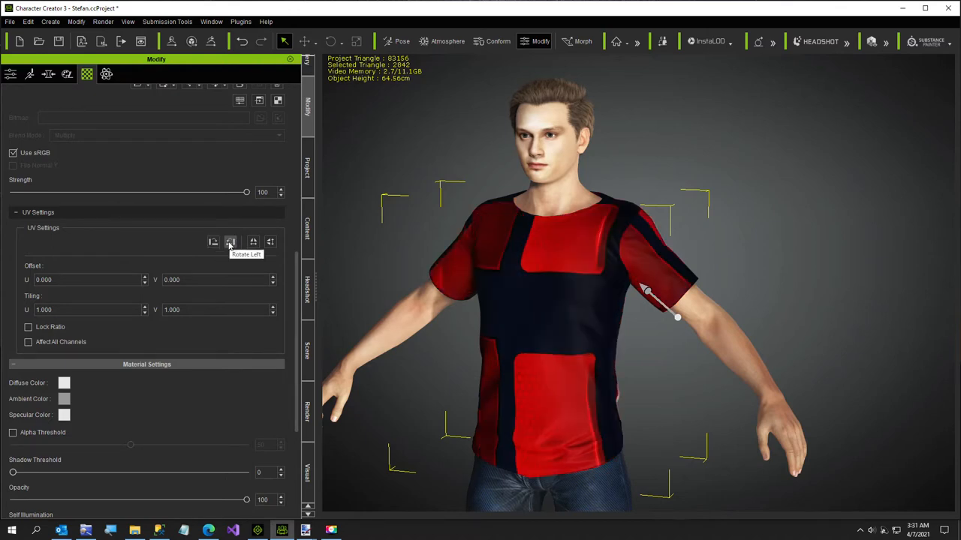
click(231, 240)
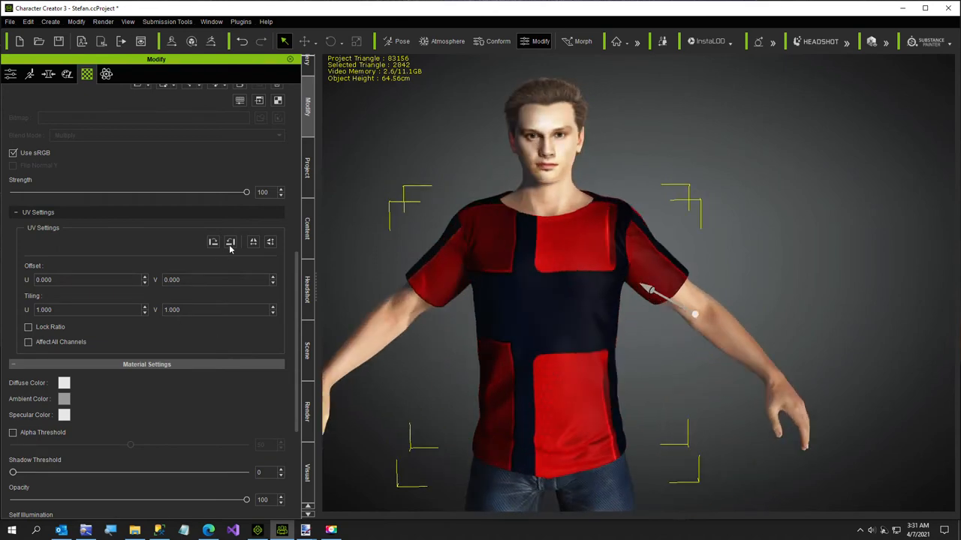
click(231, 241)
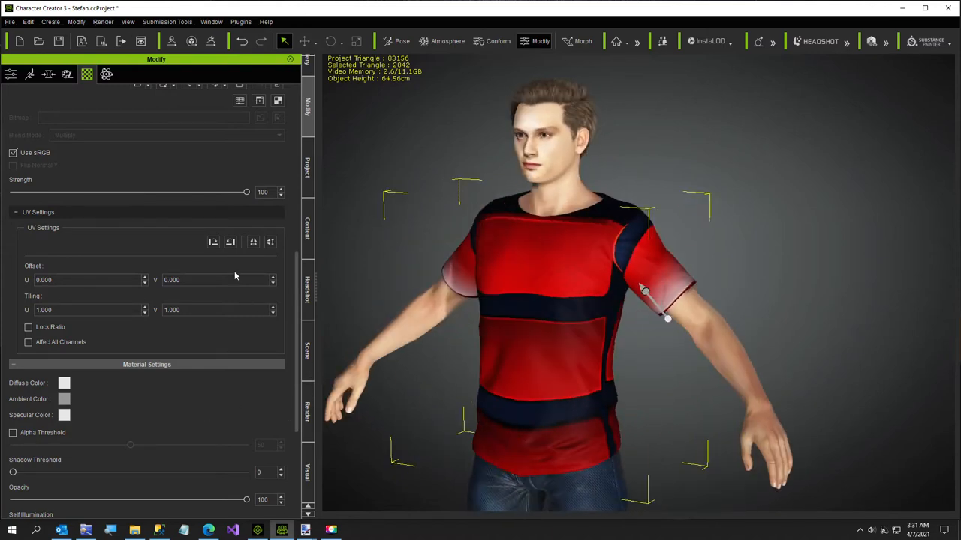
click(232, 241)
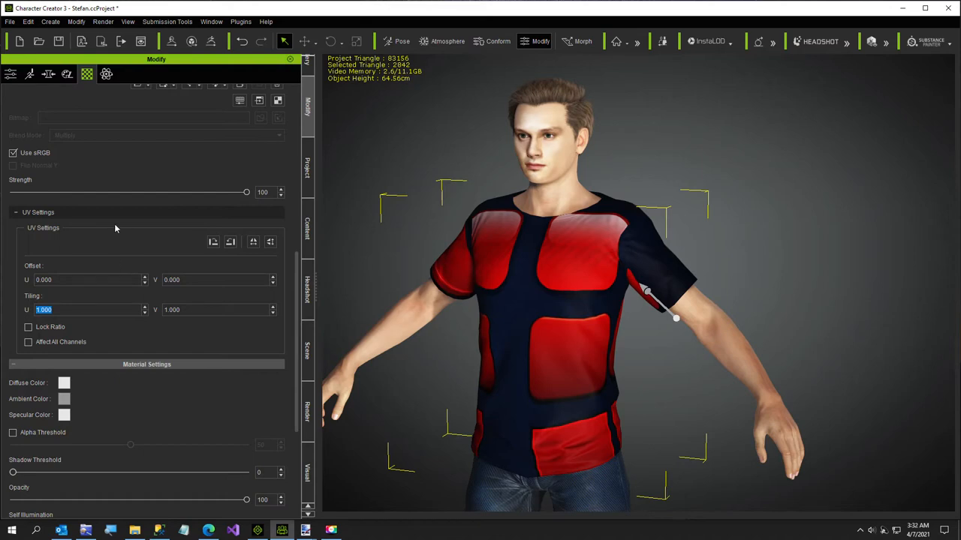
Try Tiling values 0.400, 8.000 and 0.200, settling on 0.400 for thin horizontal stripes
text(0.400)
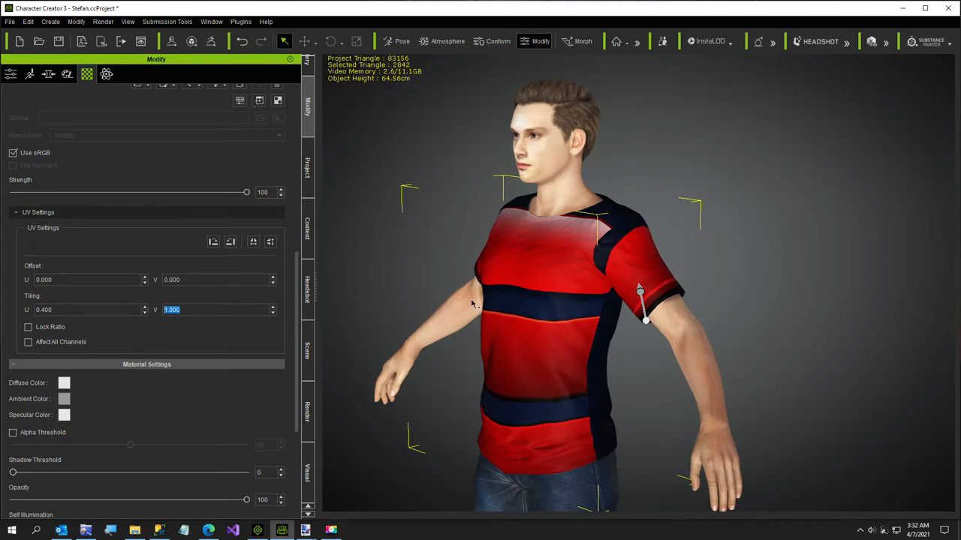
text(8.000)
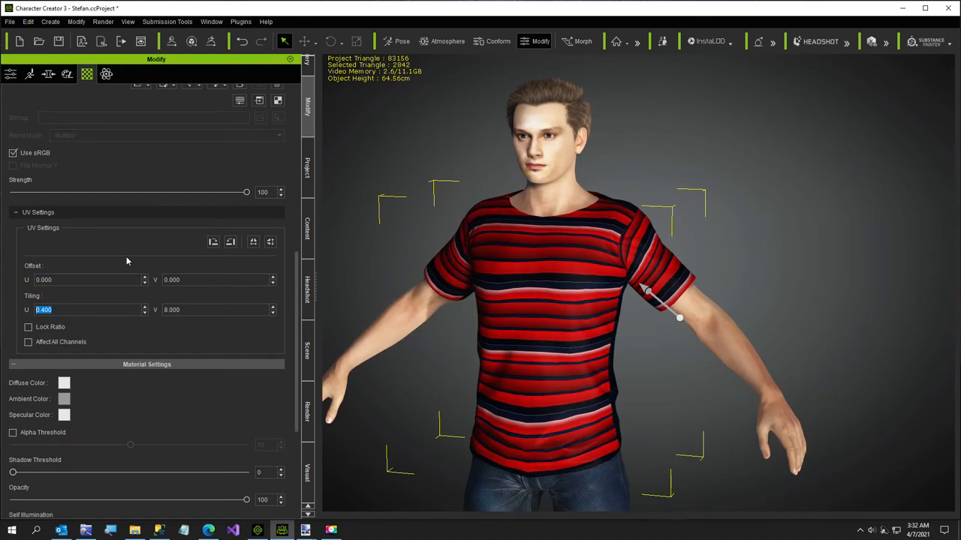
text(0.200)
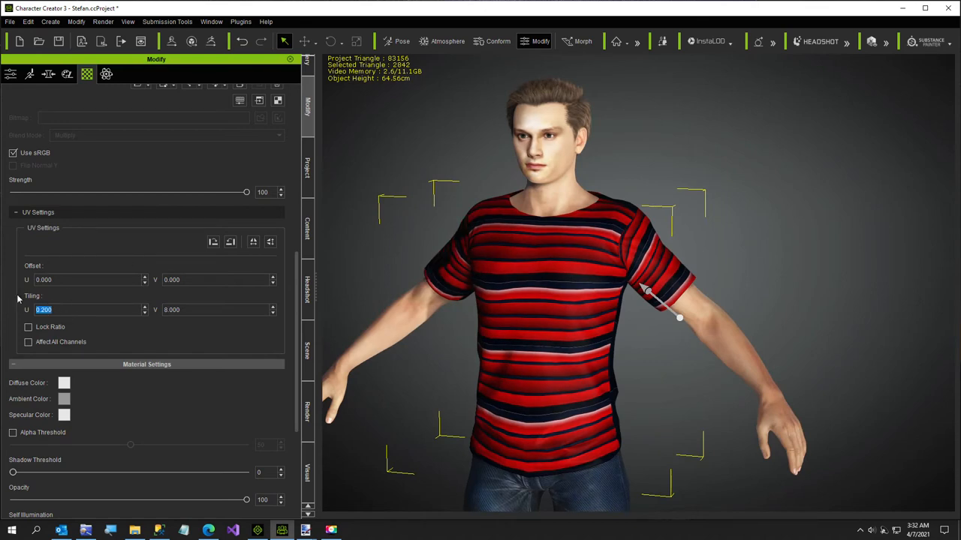
text(0.400)
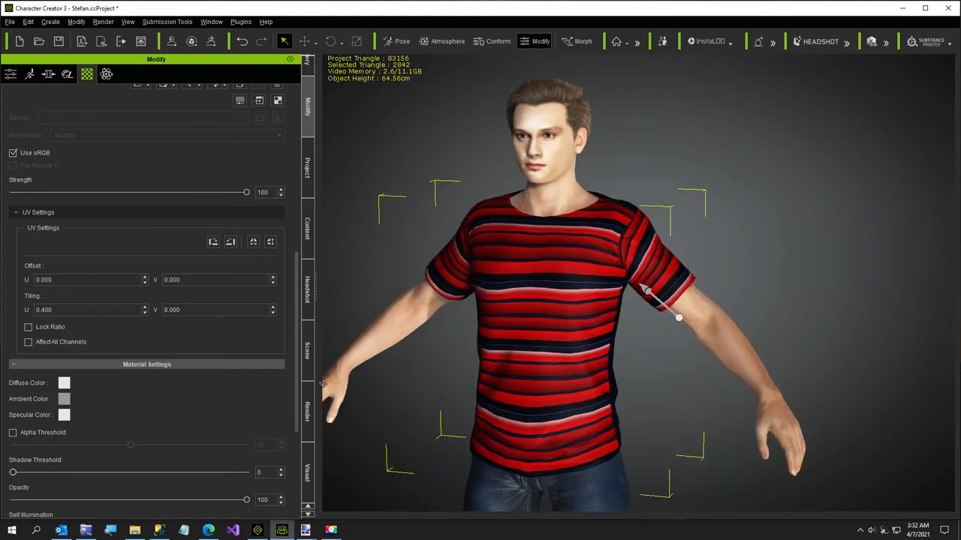
mouse_move(231, 242)
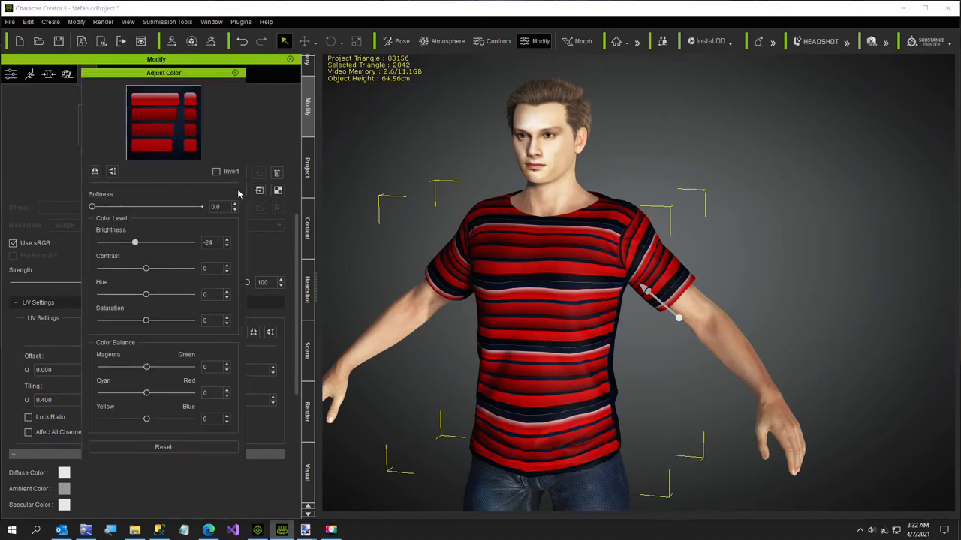
mouse_move(144, 268)
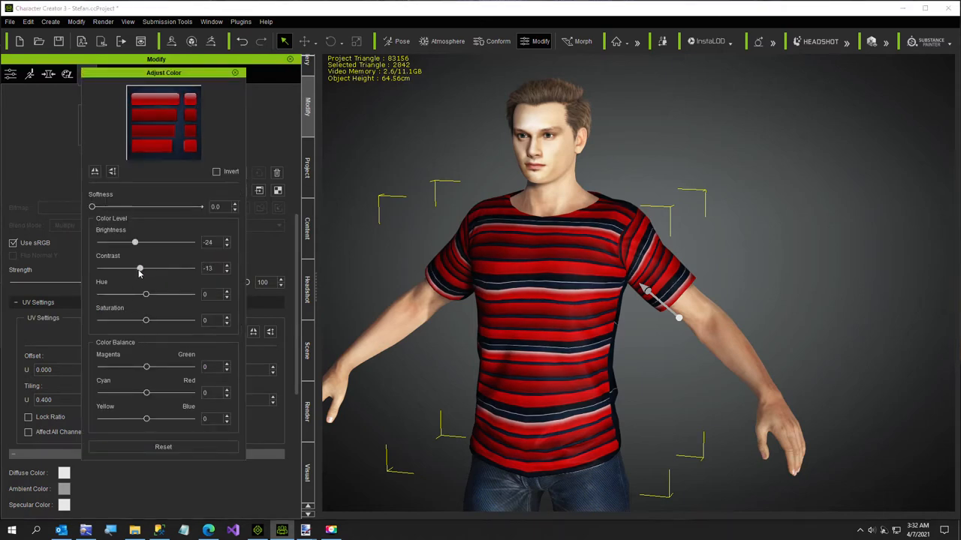
Raise the texture Contrast sharply, then bring it back down near zero
drag(139, 268, 170, 267)
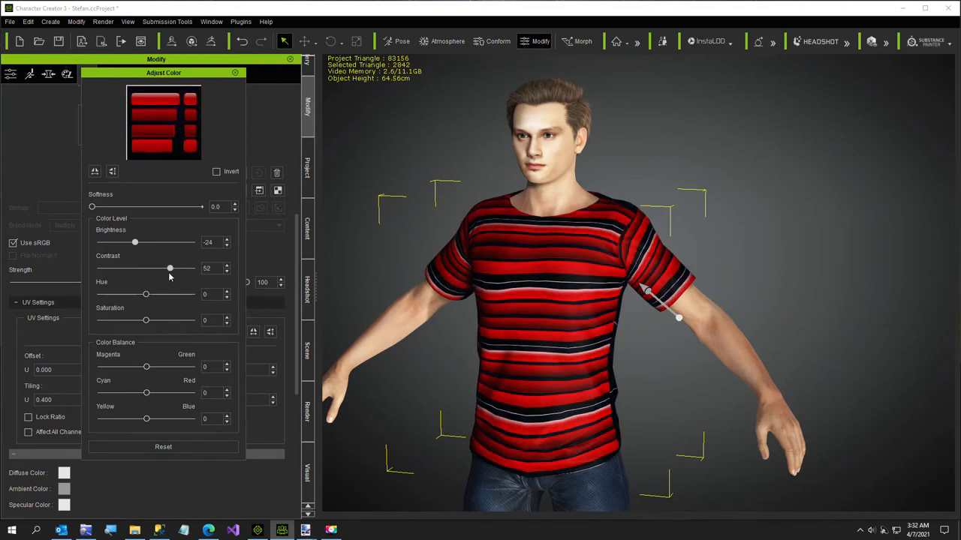
drag(170, 268, 169, 269)
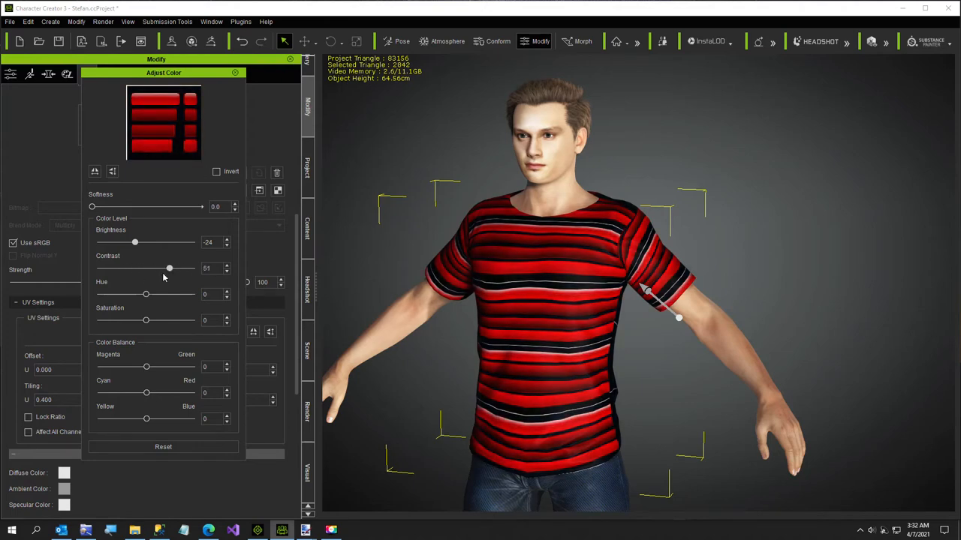
drag(168, 267, 147, 268)
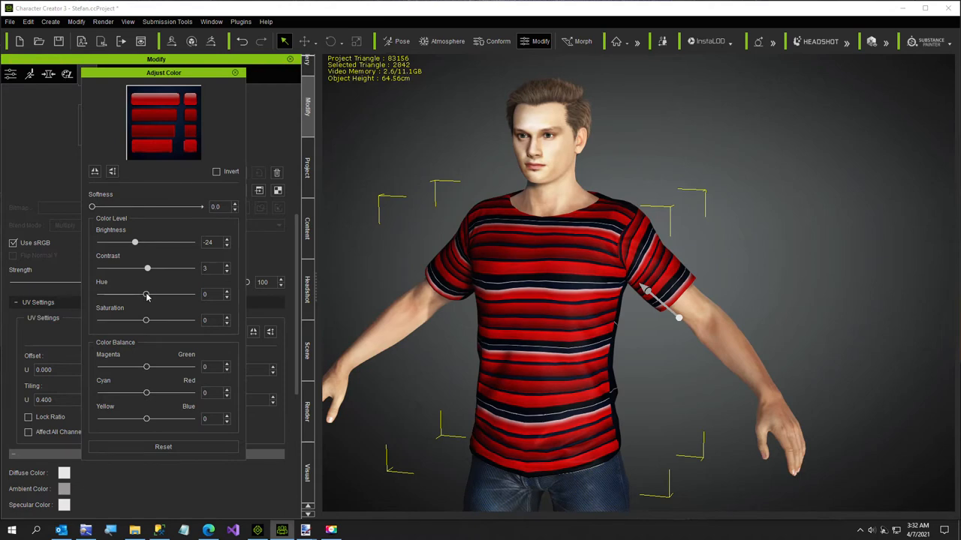
Cycle the Hue through teal and magenta back to red (7) and lower Saturation to -33
drag(147, 294, 193, 295)
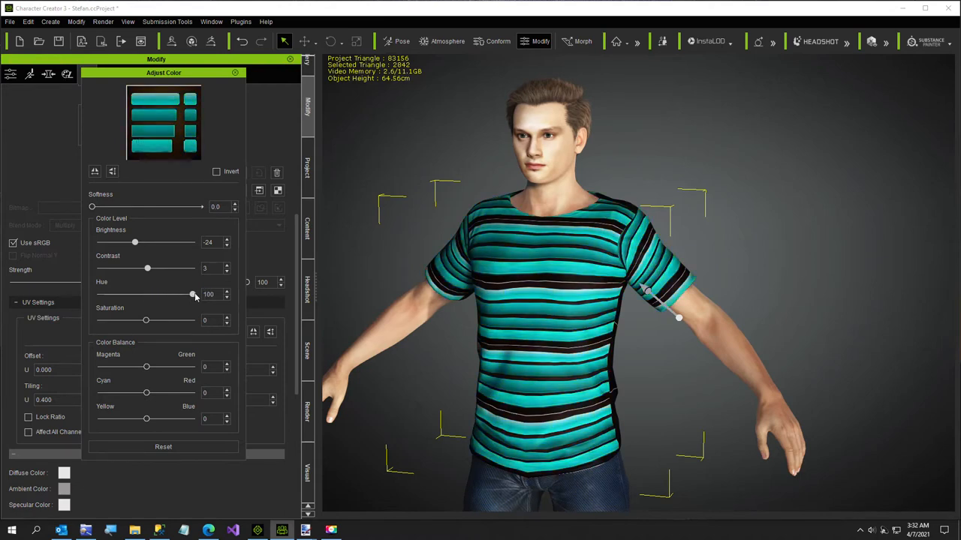
drag(192, 294, 131, 294)
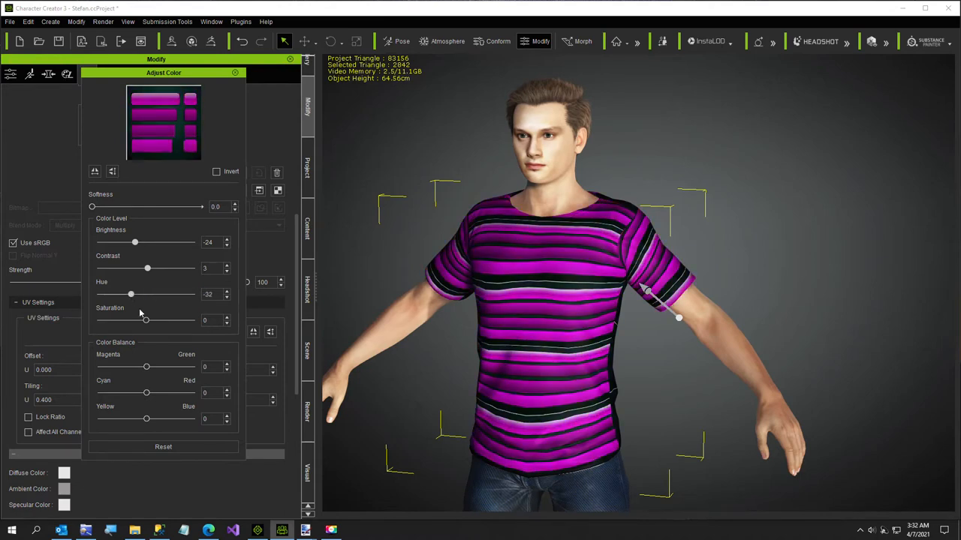
drag(146, 320, 162, 320)
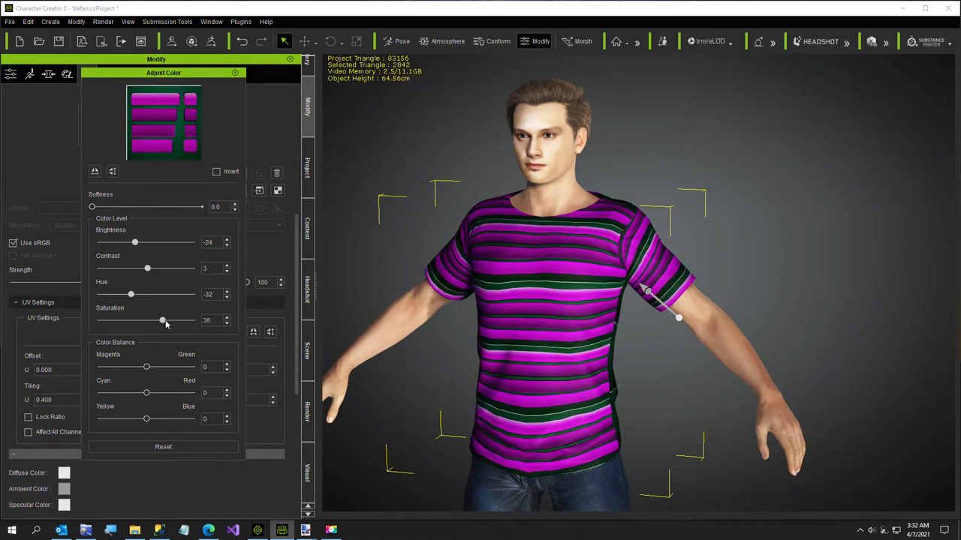
drag(162, 320, 129, 320)
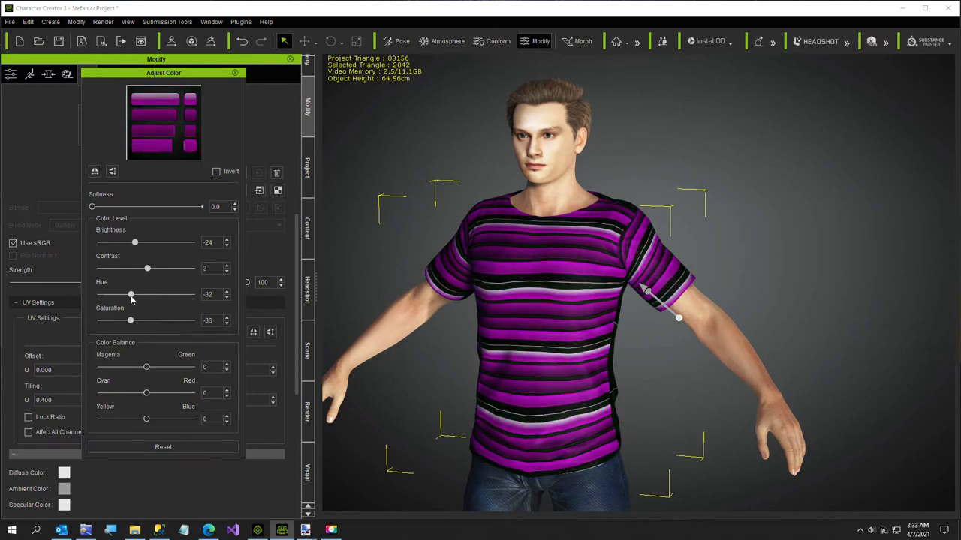
drag(133, 295, 147, 294)
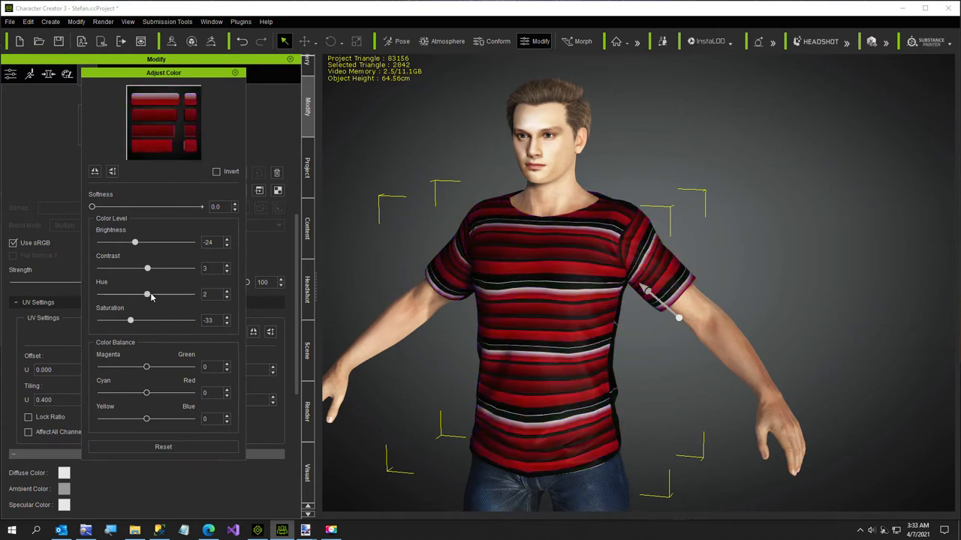
drag(147, 294, 148, 294)
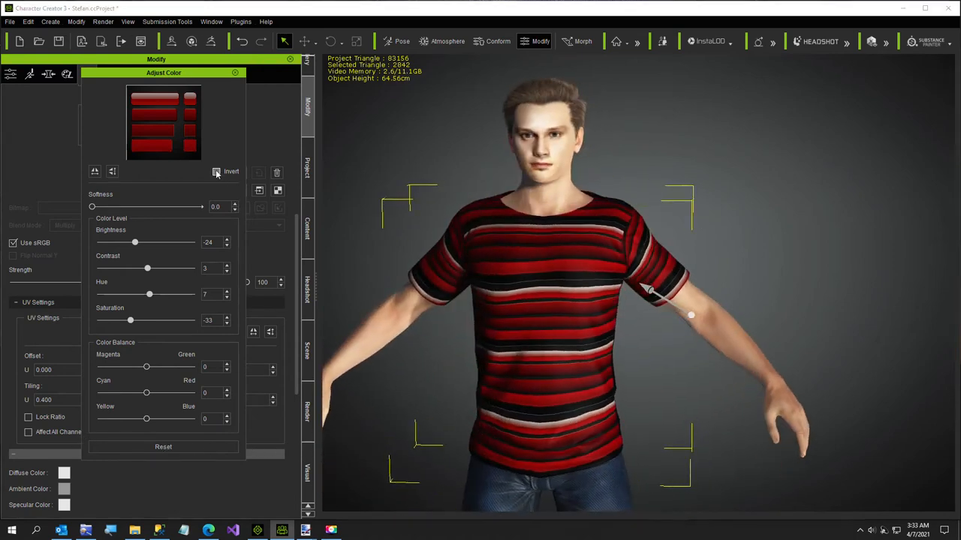
Invert the shirt texture and shift the inverted stripes' hue through yellow to green
click(216, 171)
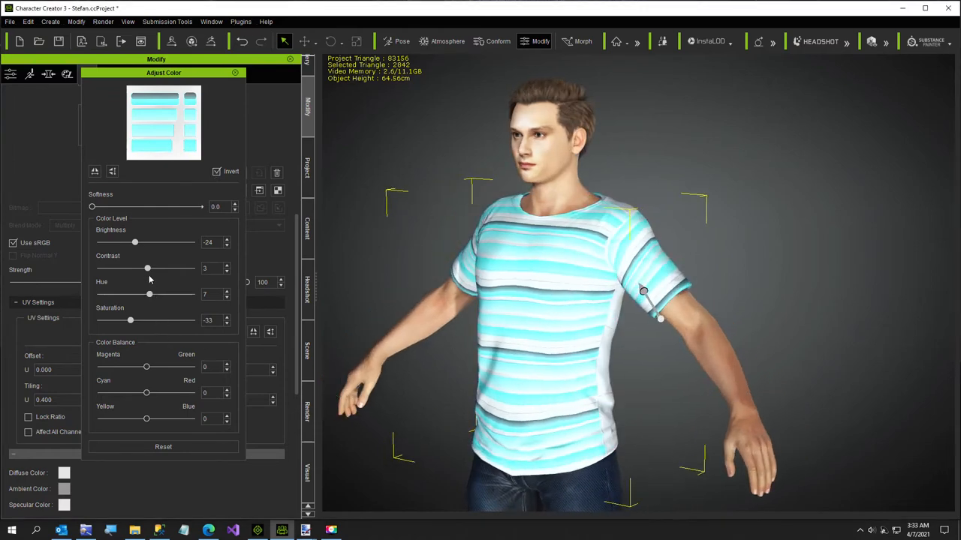
drag(149, 292, 137, 293)
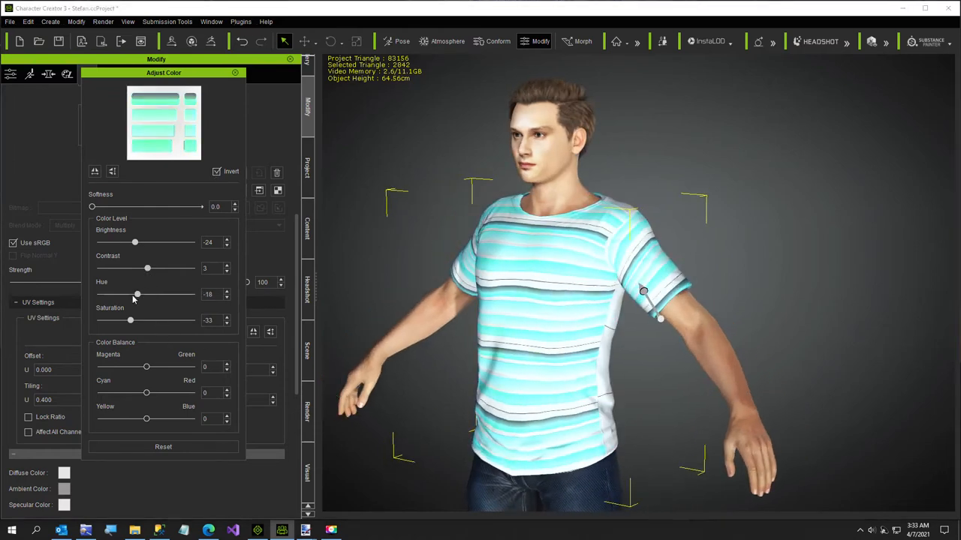
drag(136, 294, 119, 294)
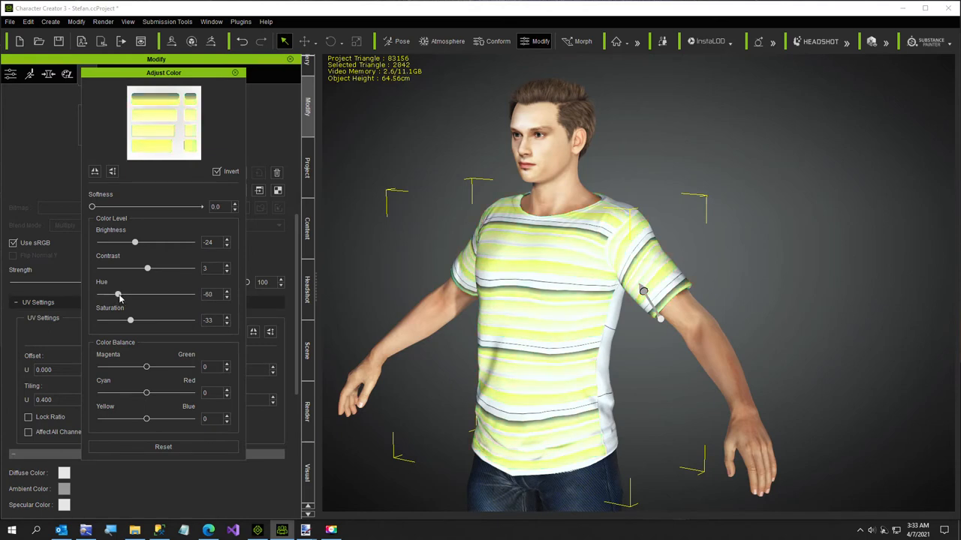
drag(117, 294, 128, 295)
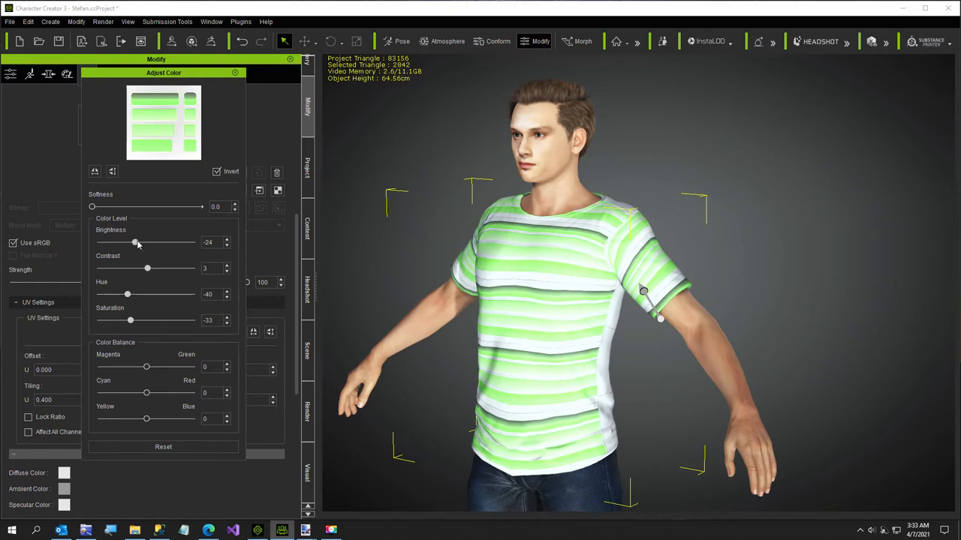
Adjust the inverted texture's Brightness and reduce its Saturation further
drag(136, 242, 146, 242)
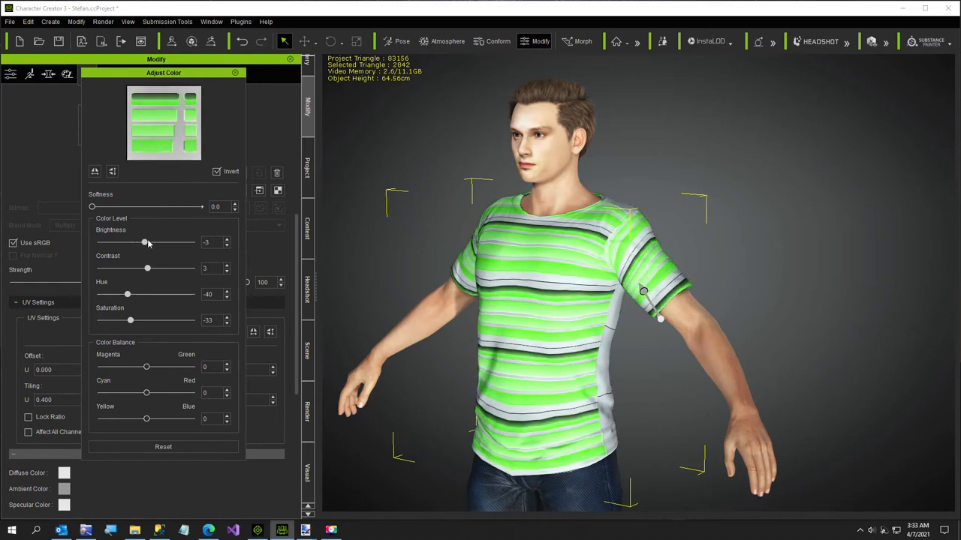
drag(144, 242, 156, 242)
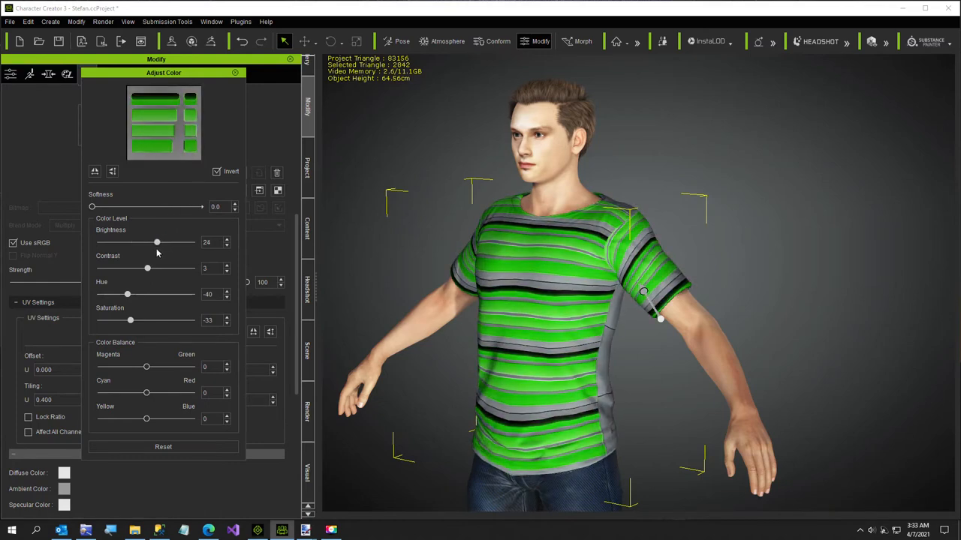
drag(156, 242, 156, 242)
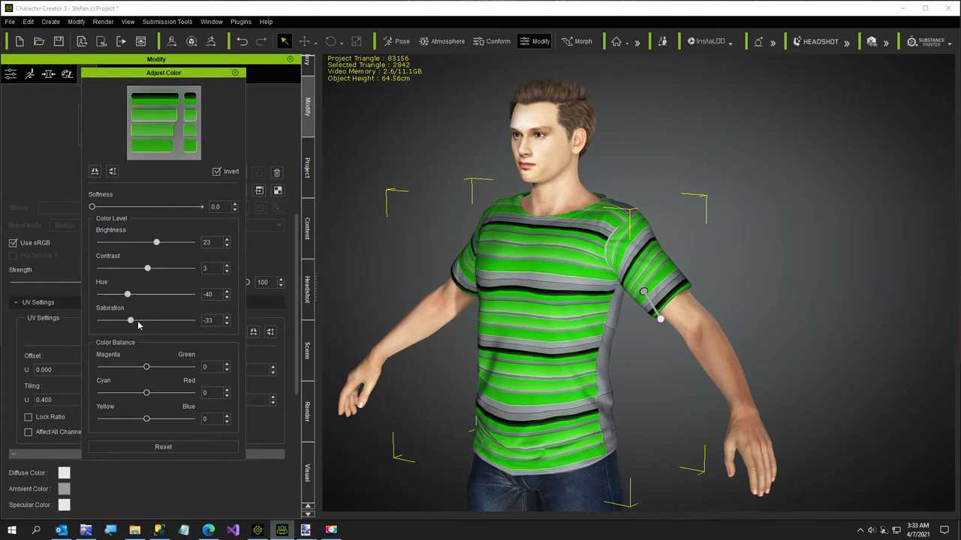
drag(129, 321, 119, 321)
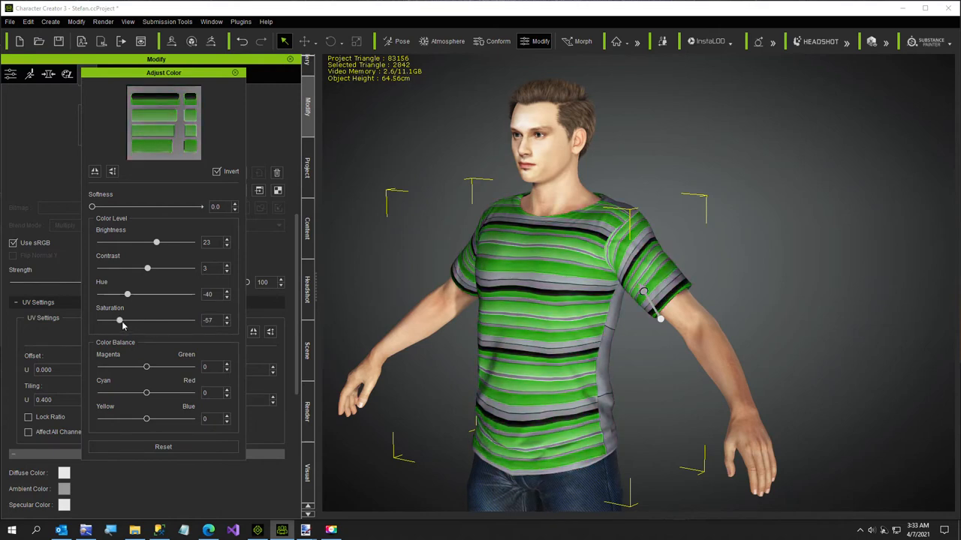
Shift the stripe Hue through blue and yellow, settling on turquoise
drag(126, 295, 159, 294)
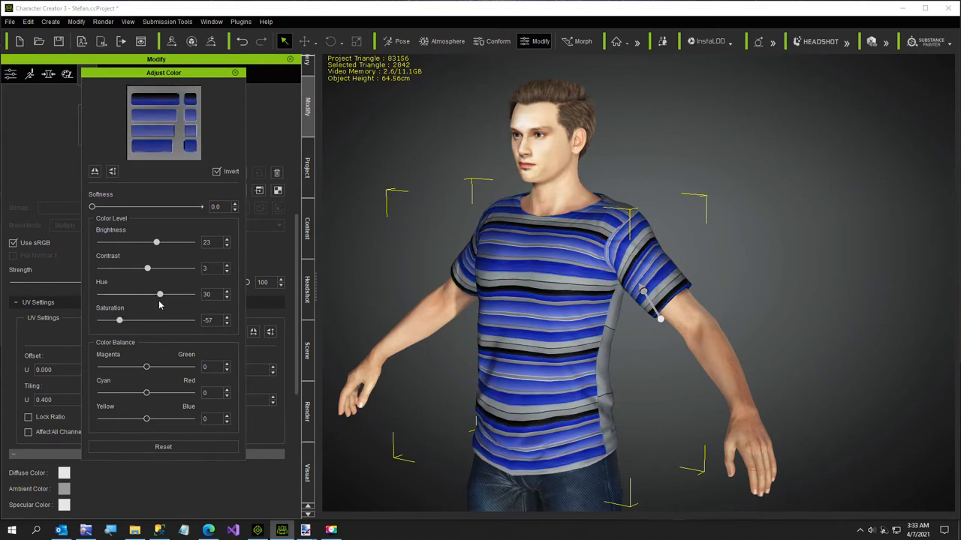
drag(159, 294, 147, 294)
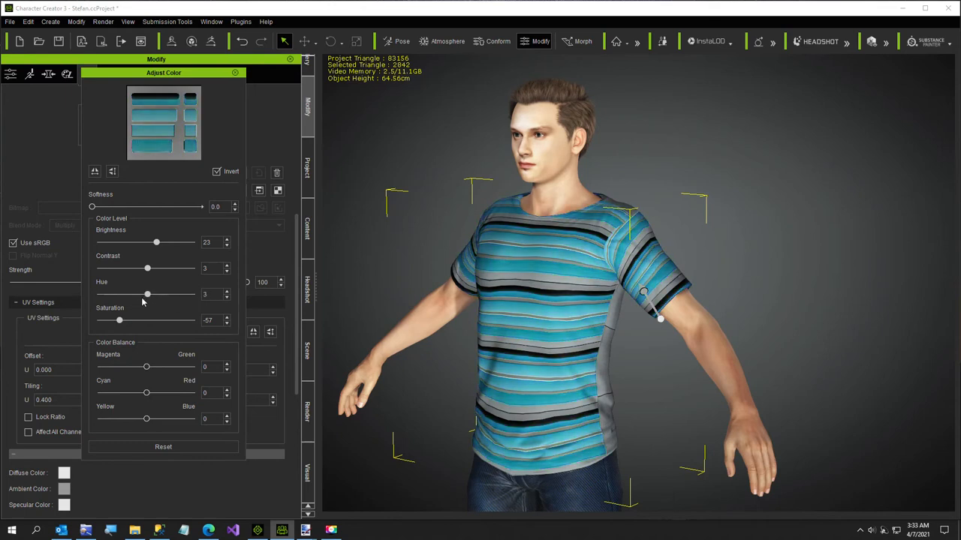
drag(147, 294, 111, 294)
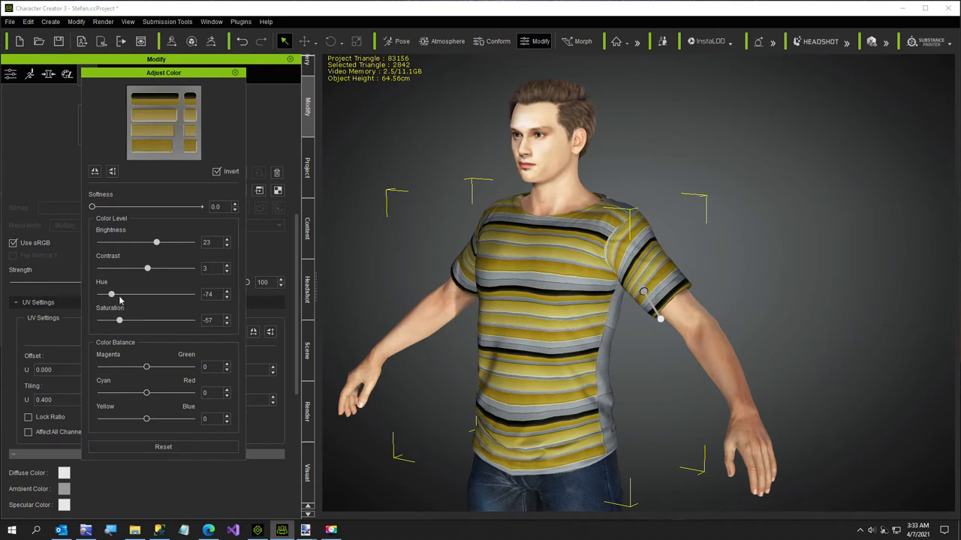
drag(111, 293, 148, 293)
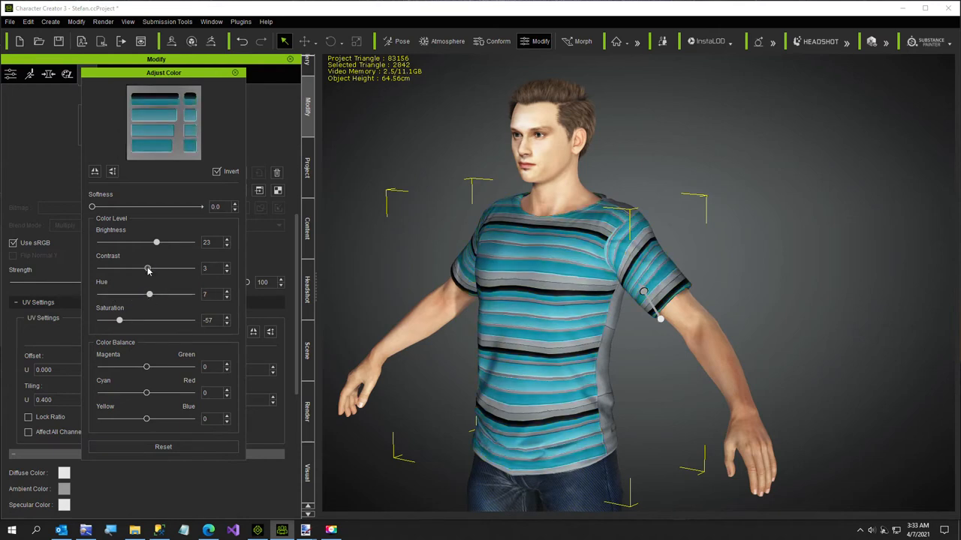
Raise the Contrast high so the turquoise stripes stand out vividly
drag(147, 267, 116, 267)
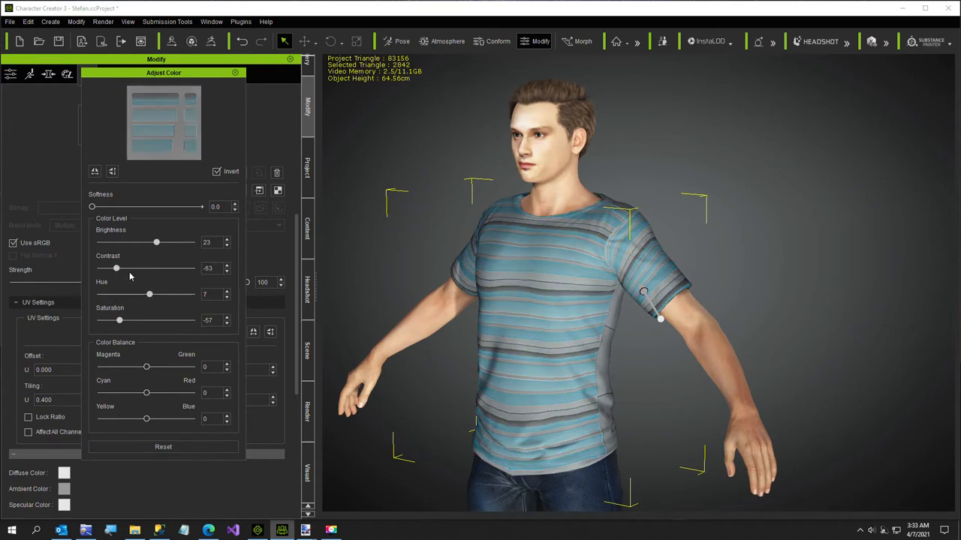
drag(116, 267, 186, 267)
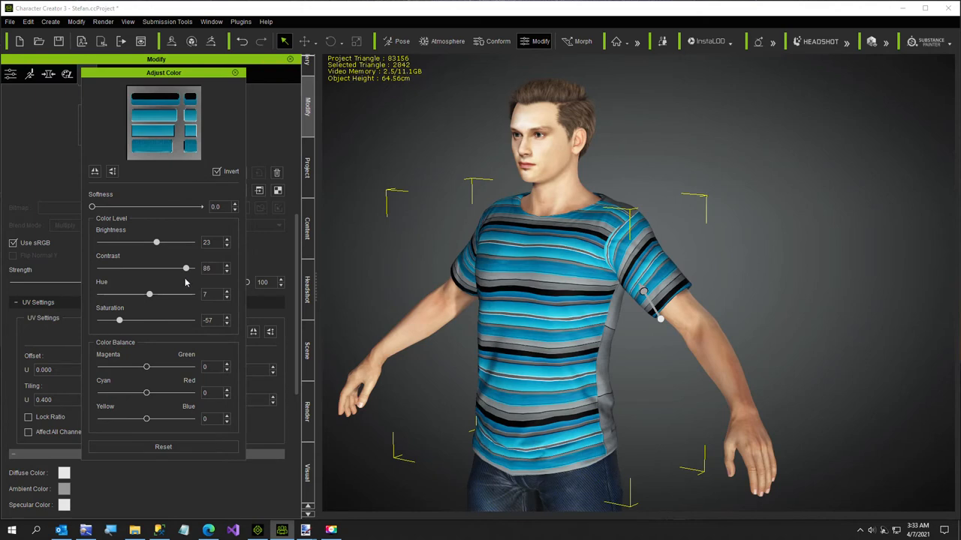
drag(186, 268, 180, 268)
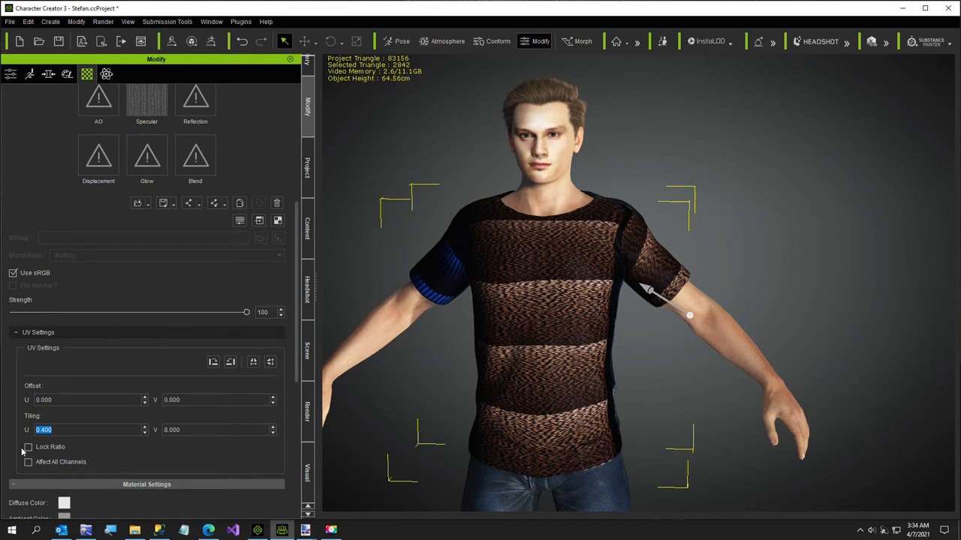
Set Tiling U to 1.000 and rotate the texture three quarter-turns into horizontal bands
text(1.000)
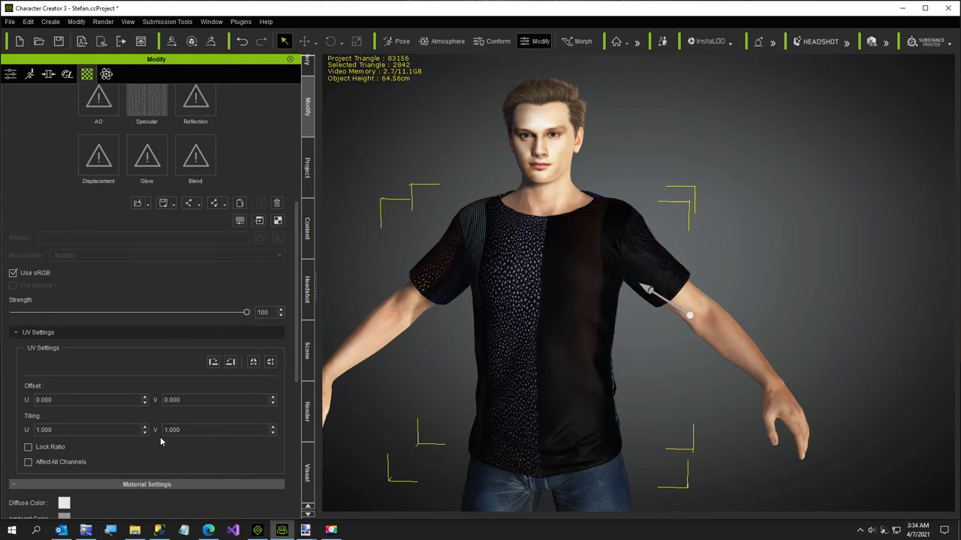
click(231, 362)
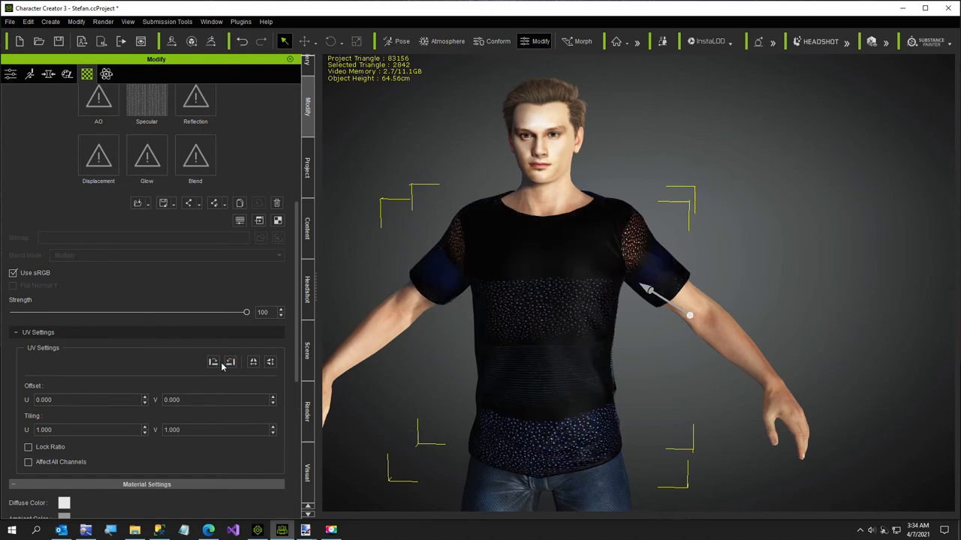
click(231, 361)
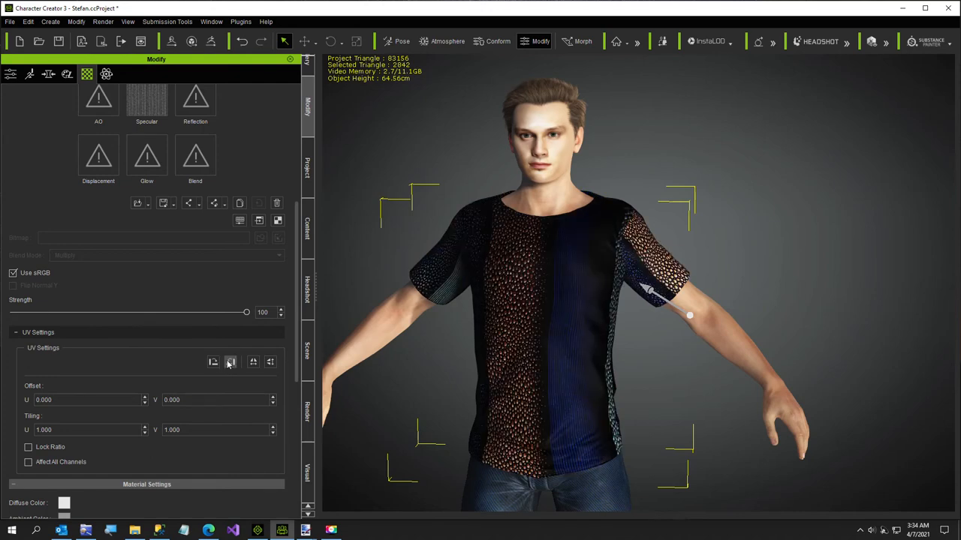
click(231, 362)
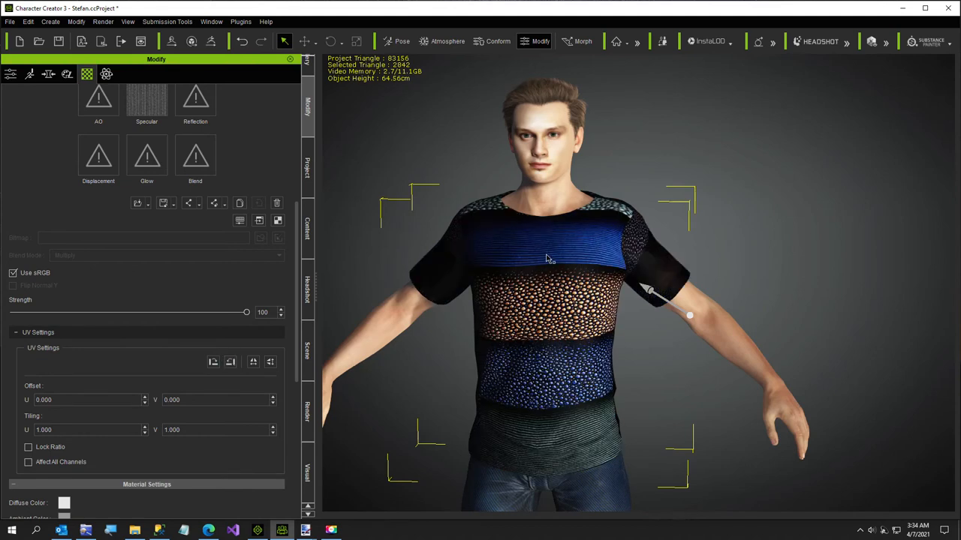
drag(548, 255, 383, 388)
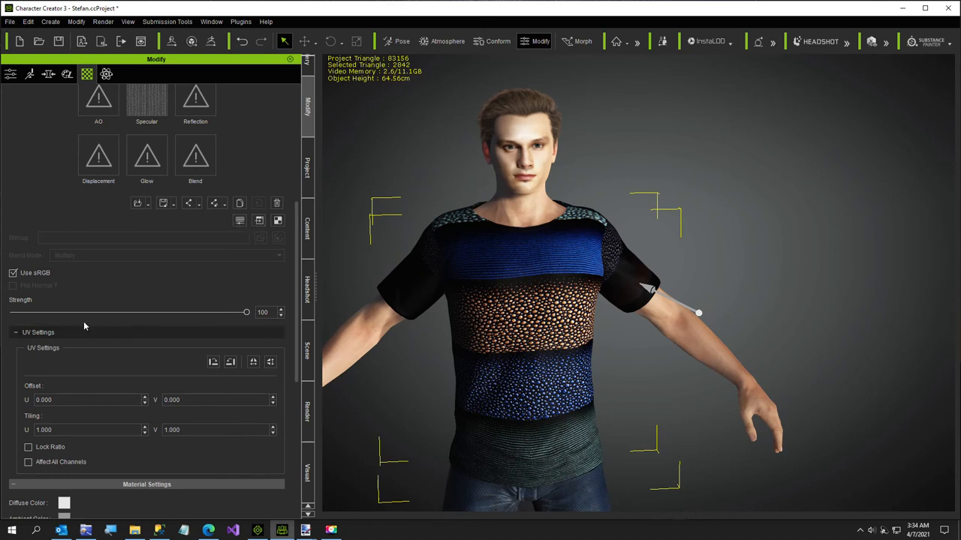
scroll(down, 3)
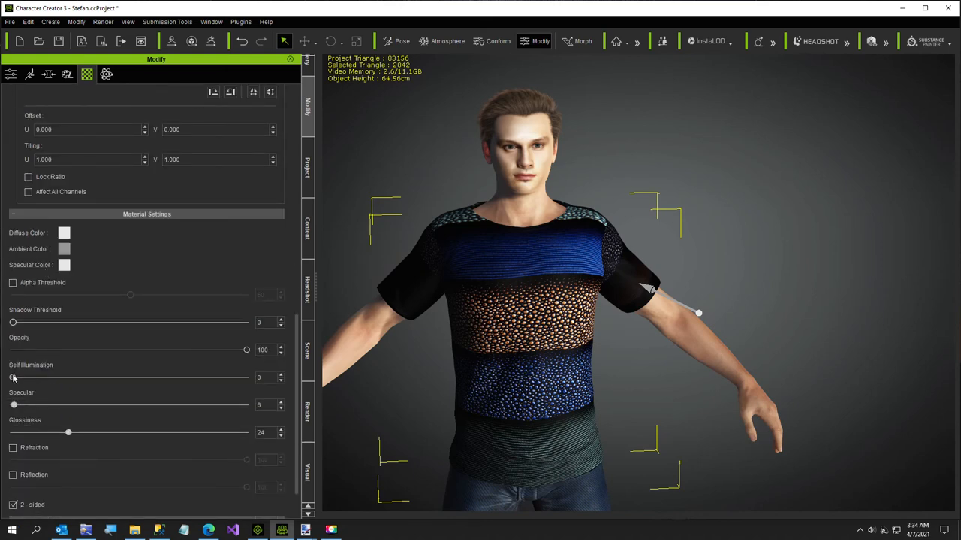
drag(12, 379, 187, 378)
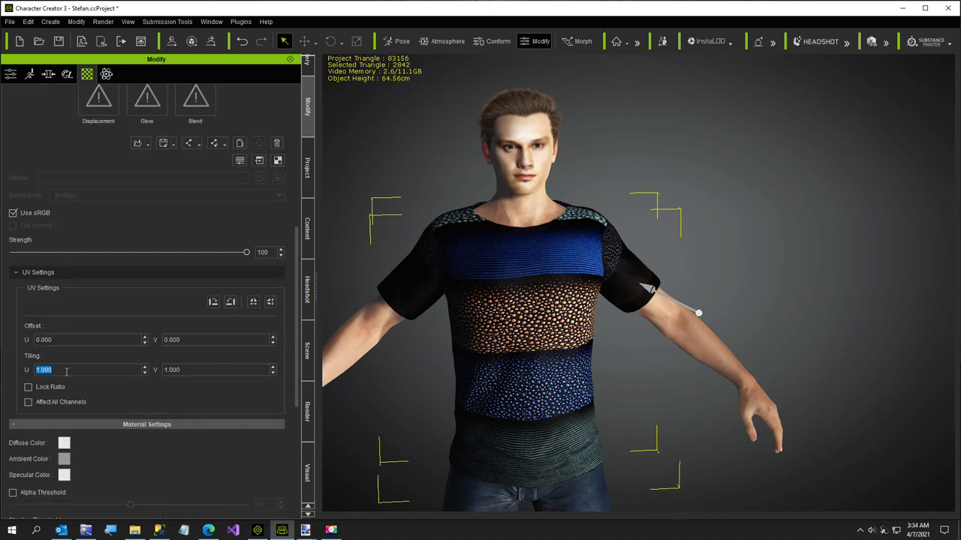
Try Tiling U 4.000 and V 4.000, then V 2.000 and U 16.000 for many thin stripes
text(4.000)
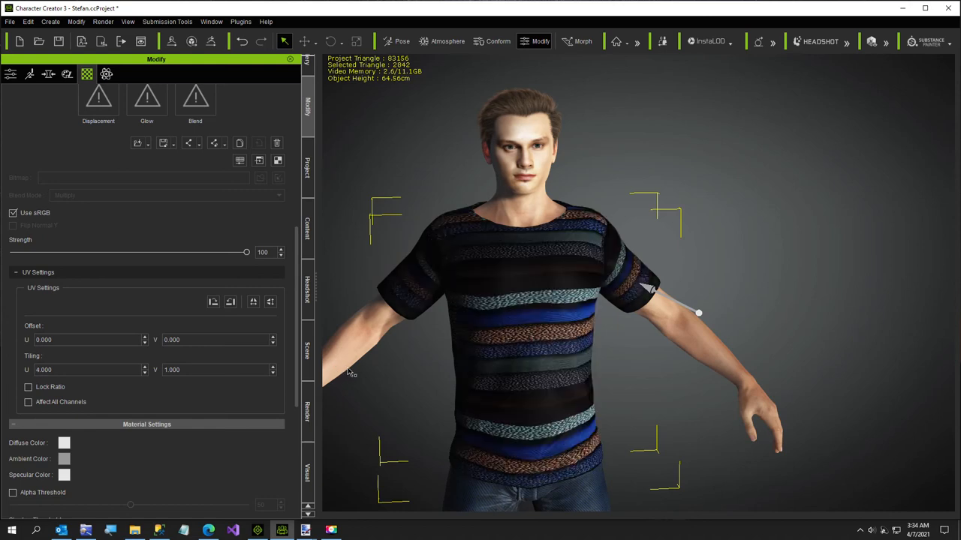
mouse_move(614, 384)
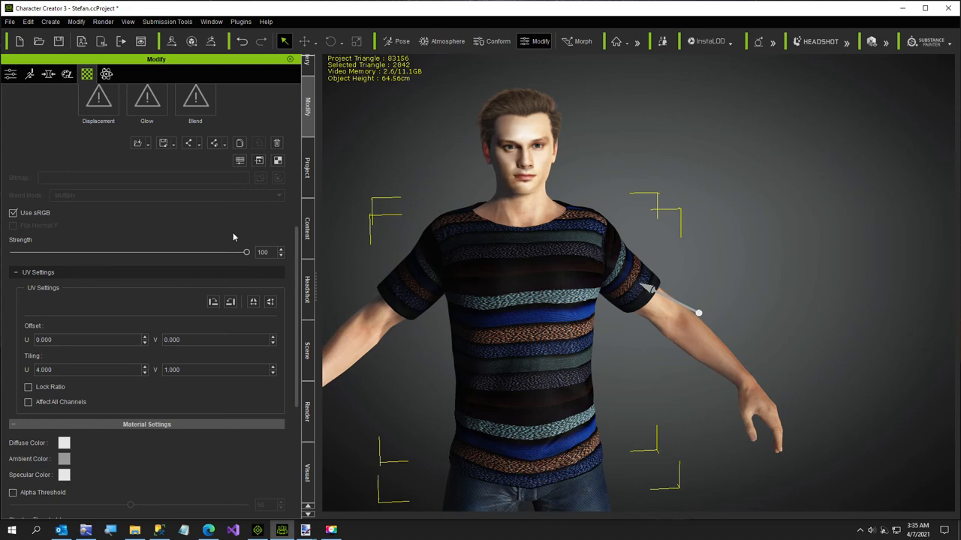
mouse_move(216, 387)
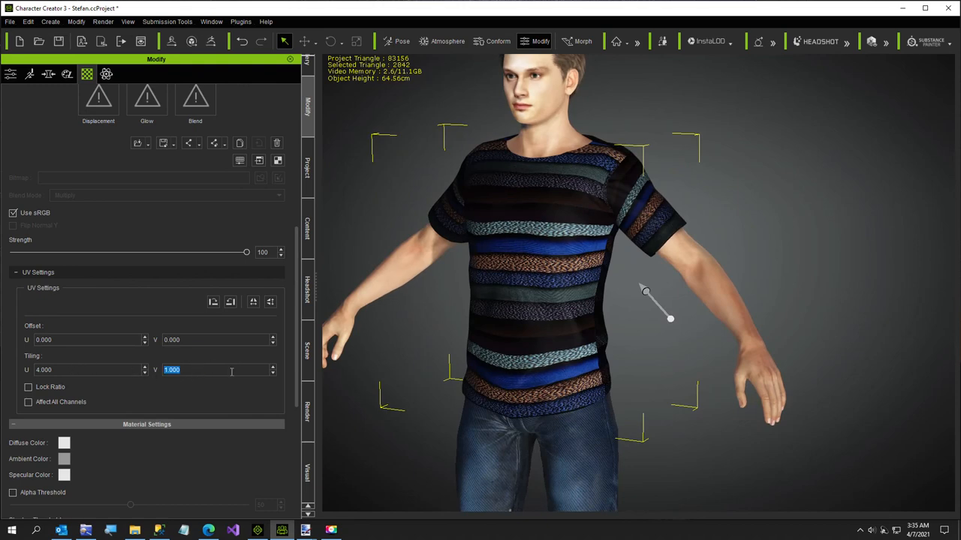
text(4.000)
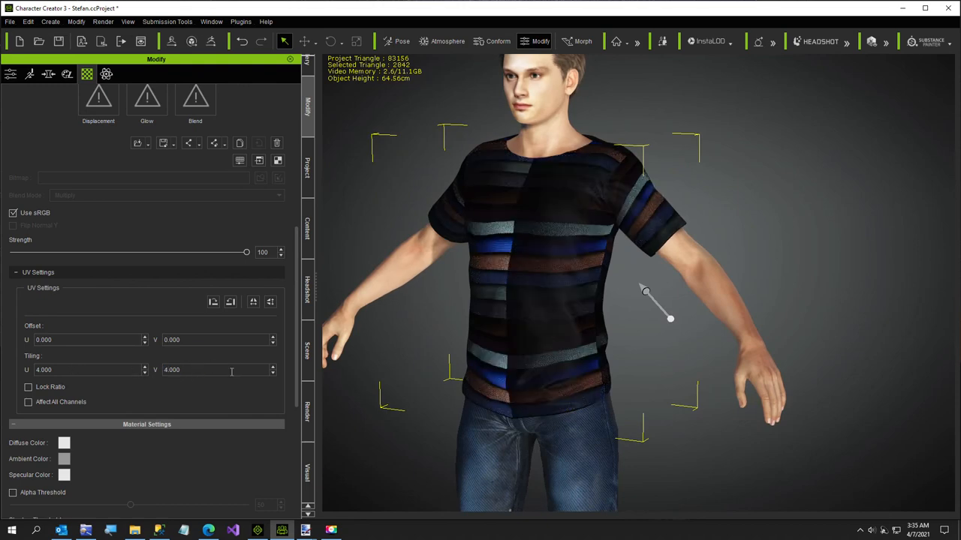
triple_click(218, 369)
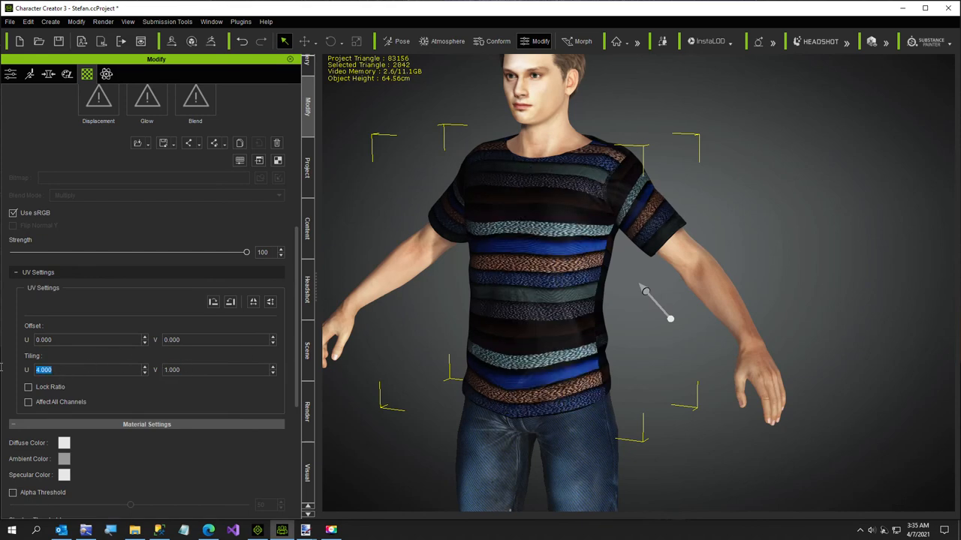
text(2.000)
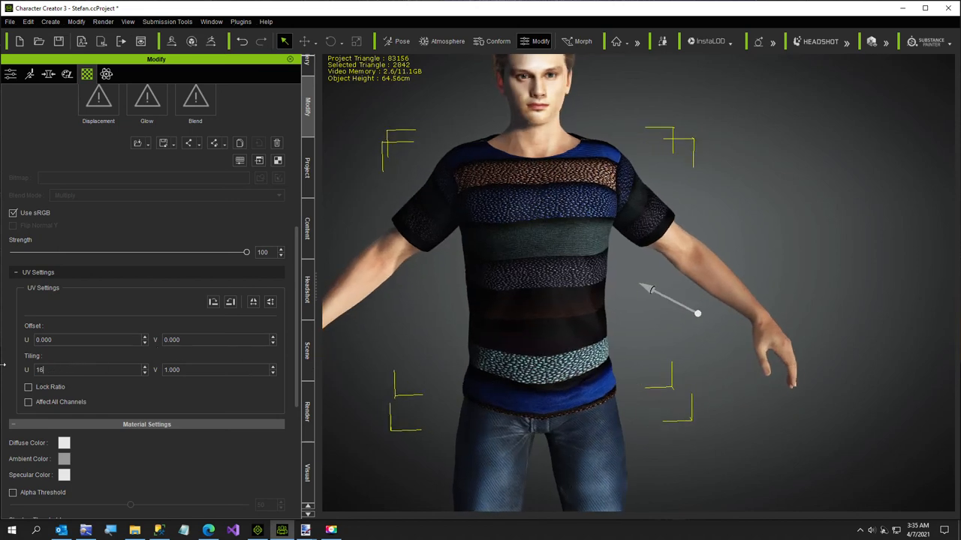
text(16.000)
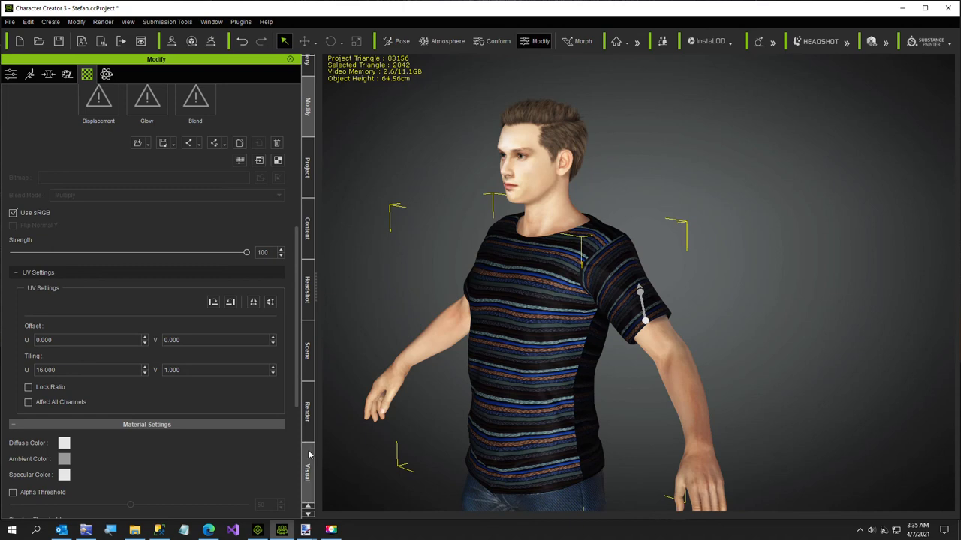
mouse_move(454, 483)
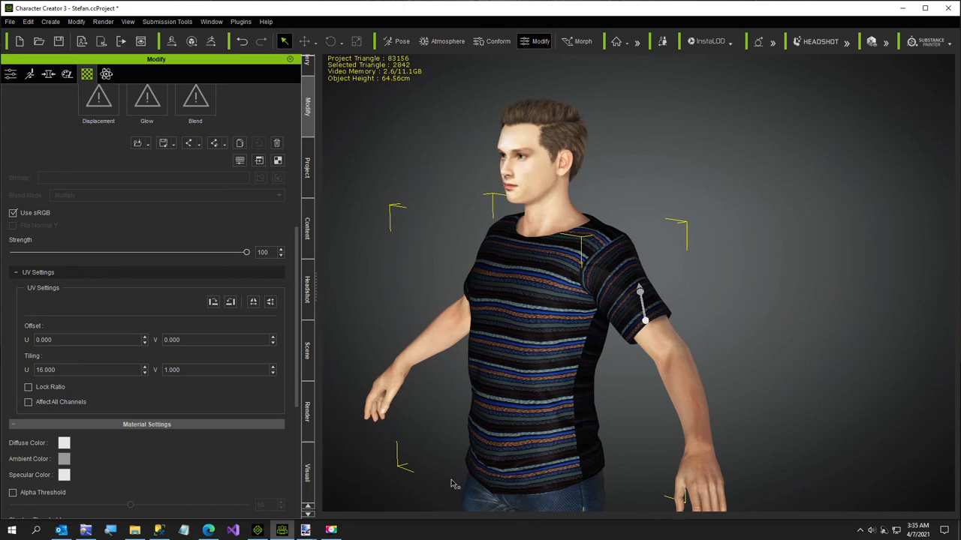